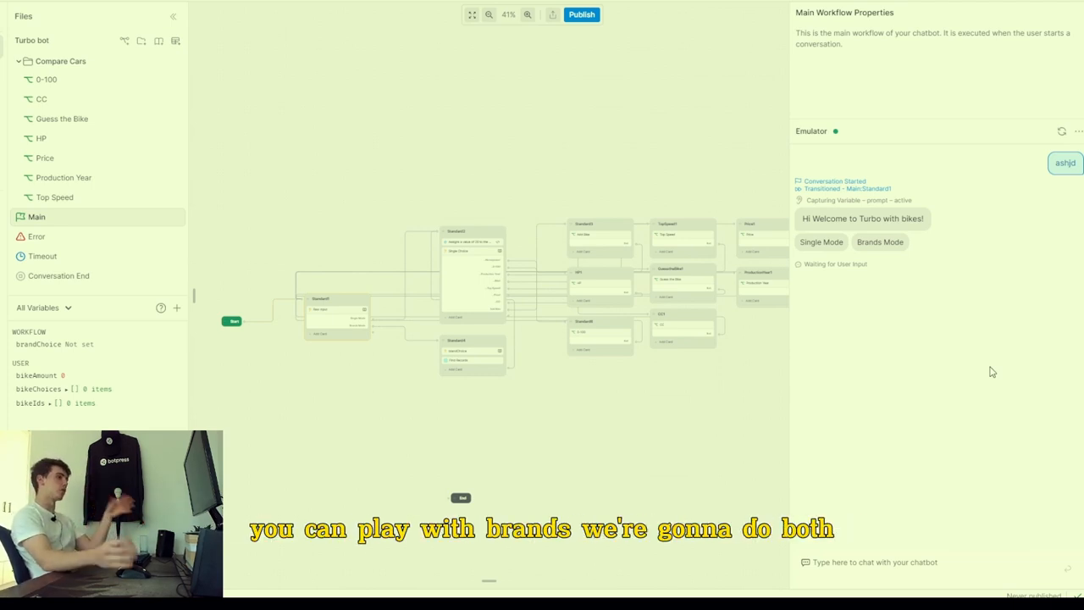
mouse_move(958, 137)
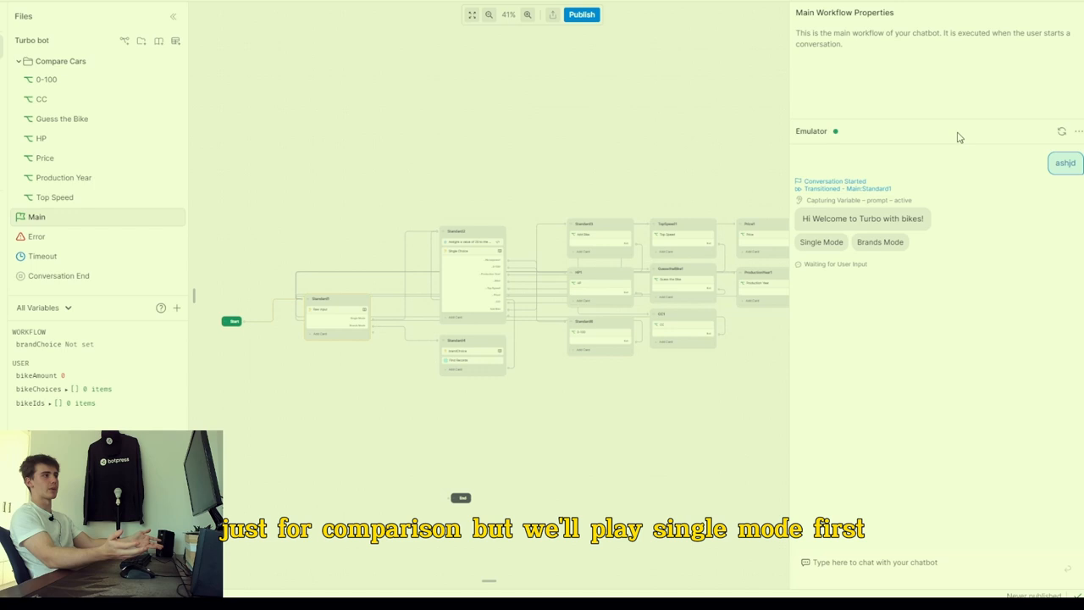
Step: Choose Single Mode in the emulator and start the Guess the Bike game
click(820, 240)
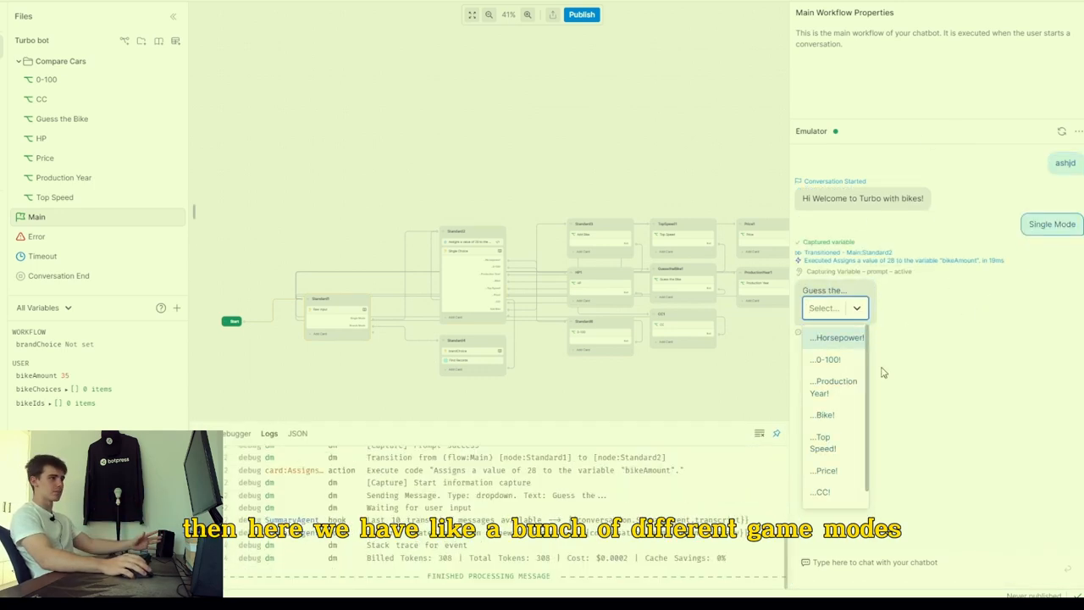
mouse_move(826, 359)
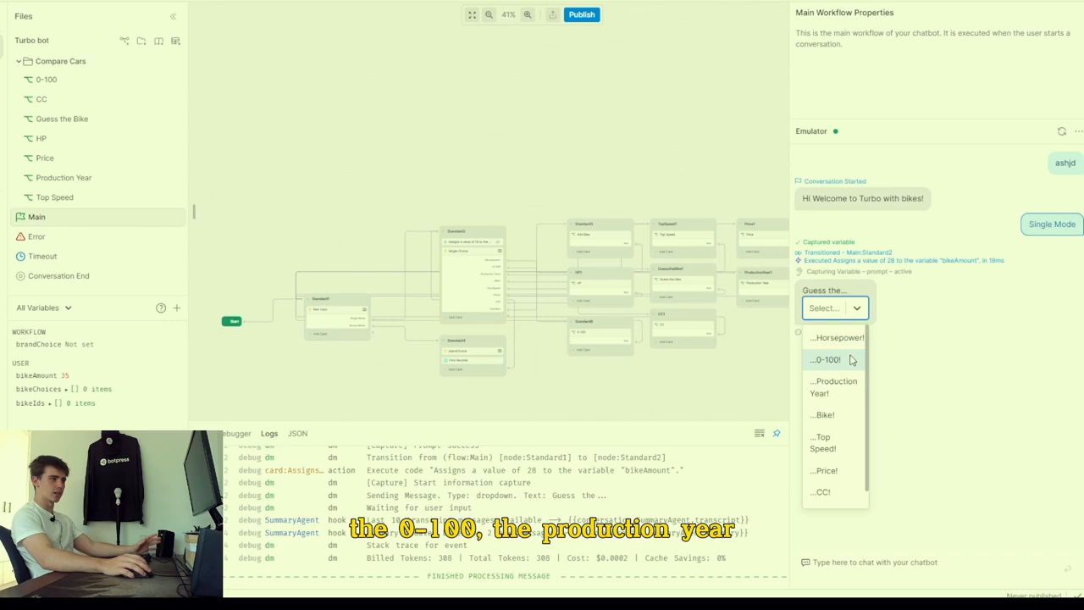
mouse_move(824, 471)
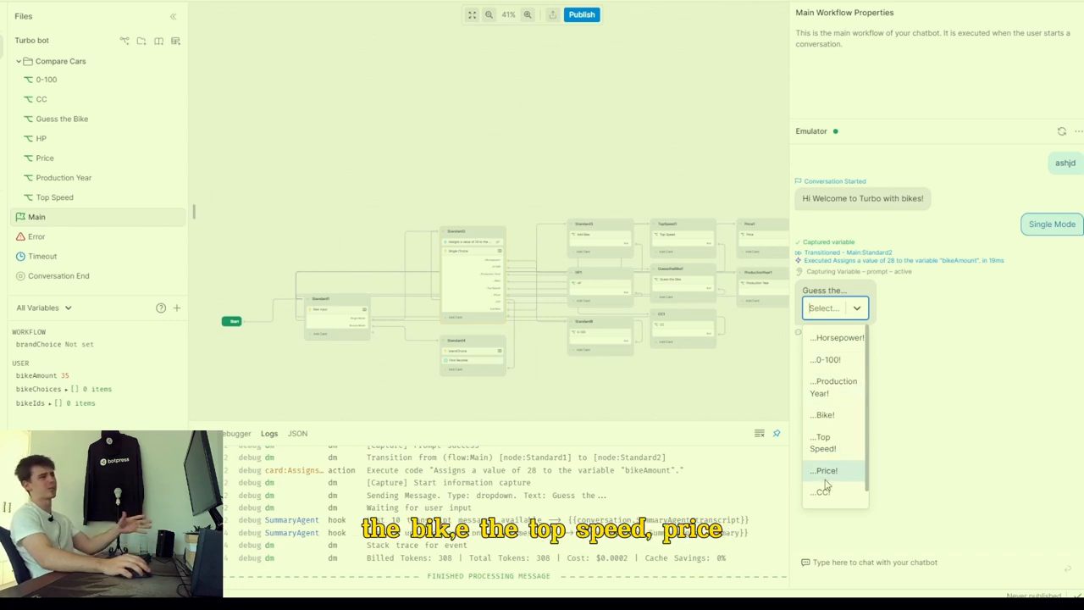
scroll(down, 3)
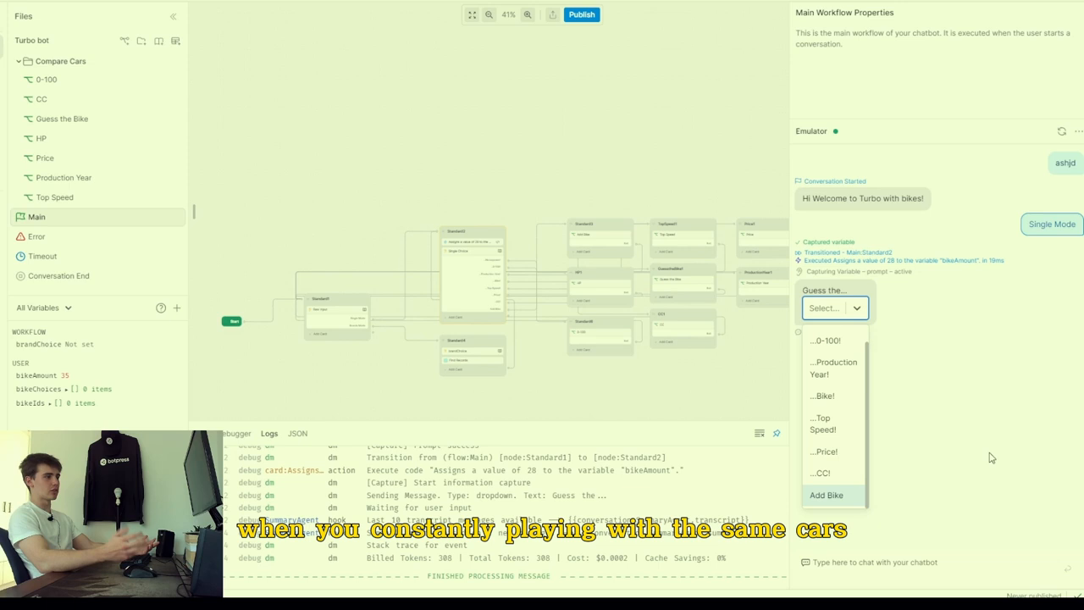
scroll(up, 3)
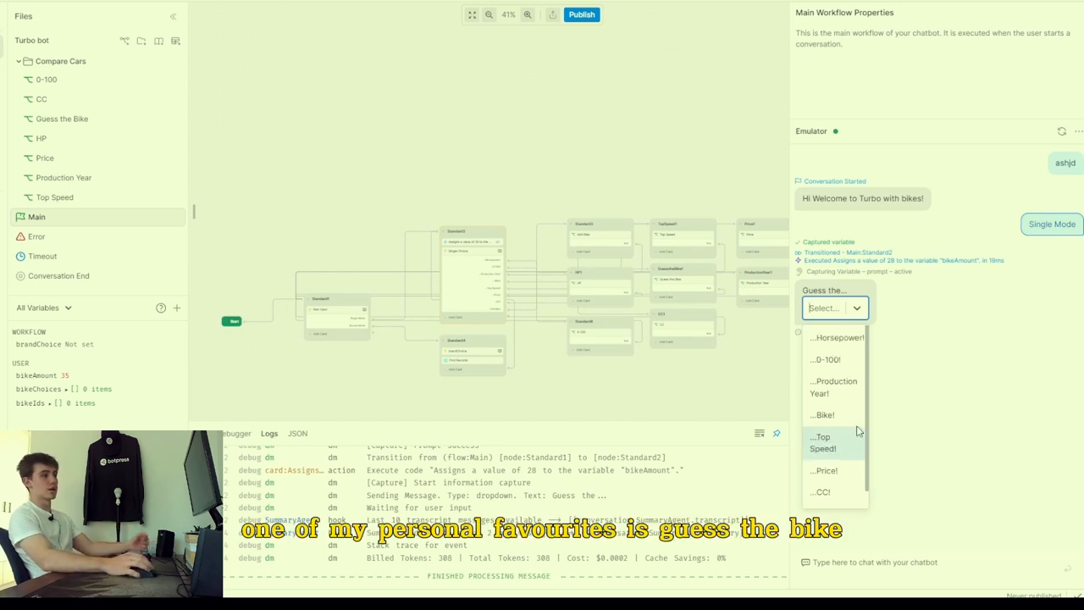
click(822, 413)
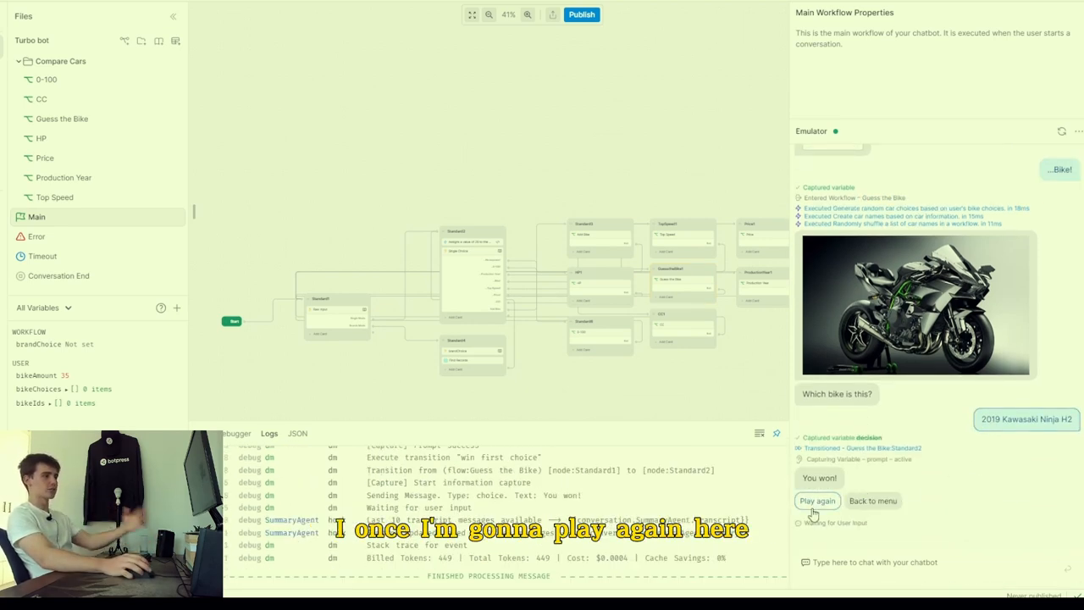
Step: Return to the bot's menu after winning with the 2019 Kawasaki Ninja H2
click(816, 501)
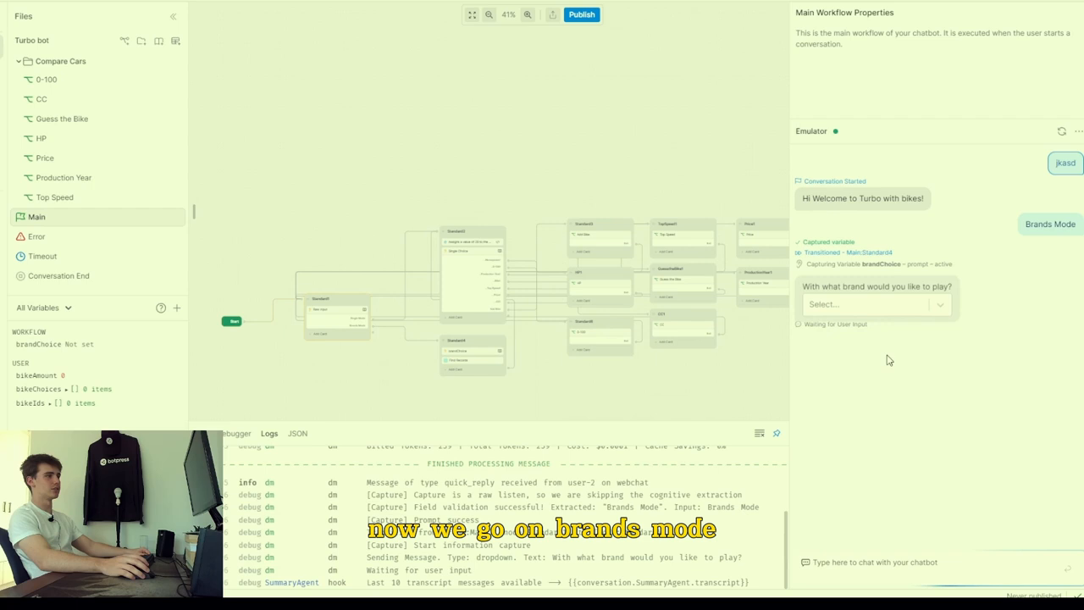
Step: Choose Brands Mode with Honda and start the Guess the Bike game
click(867, 300)
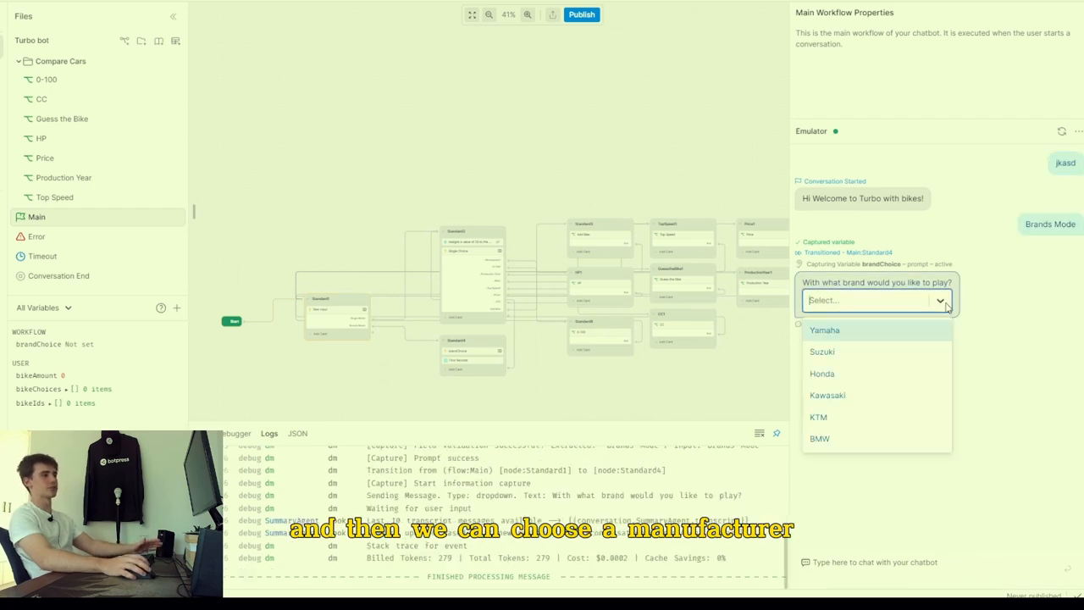
click(821, 375)
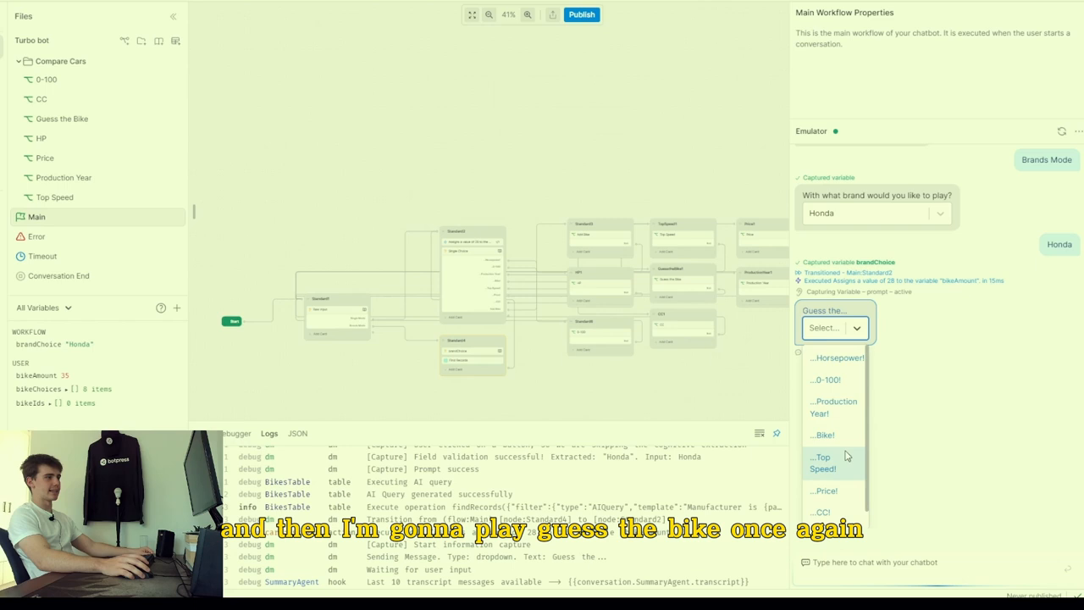
click(823, 434)
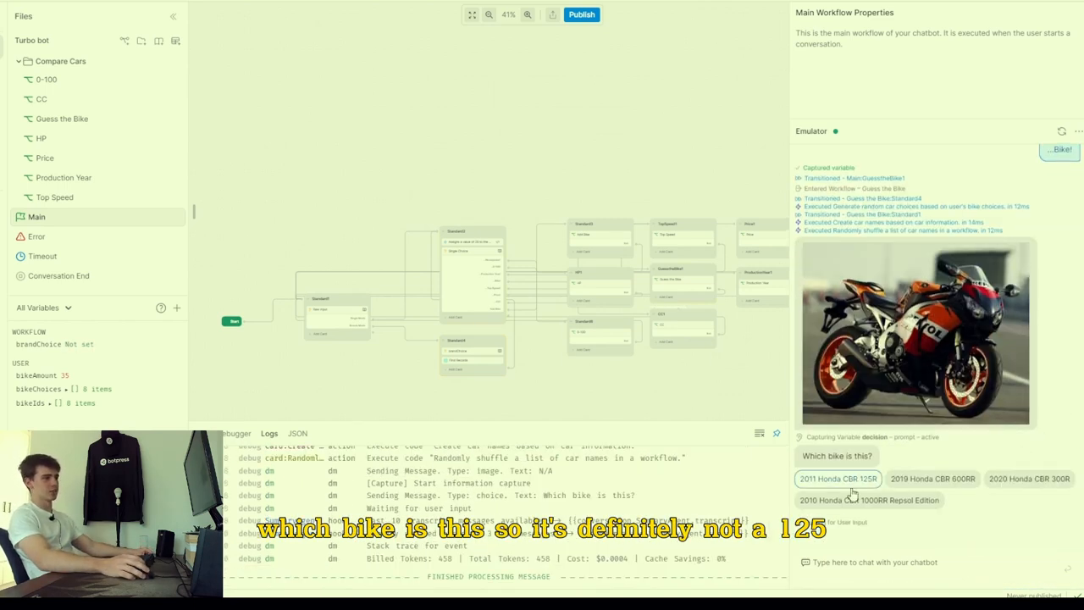
Step: Answer the Honda rounds (2010 CBR 1000RR Repsol Edition, 2019 CBR 600RR) and go back to the menu
click(932, 478)
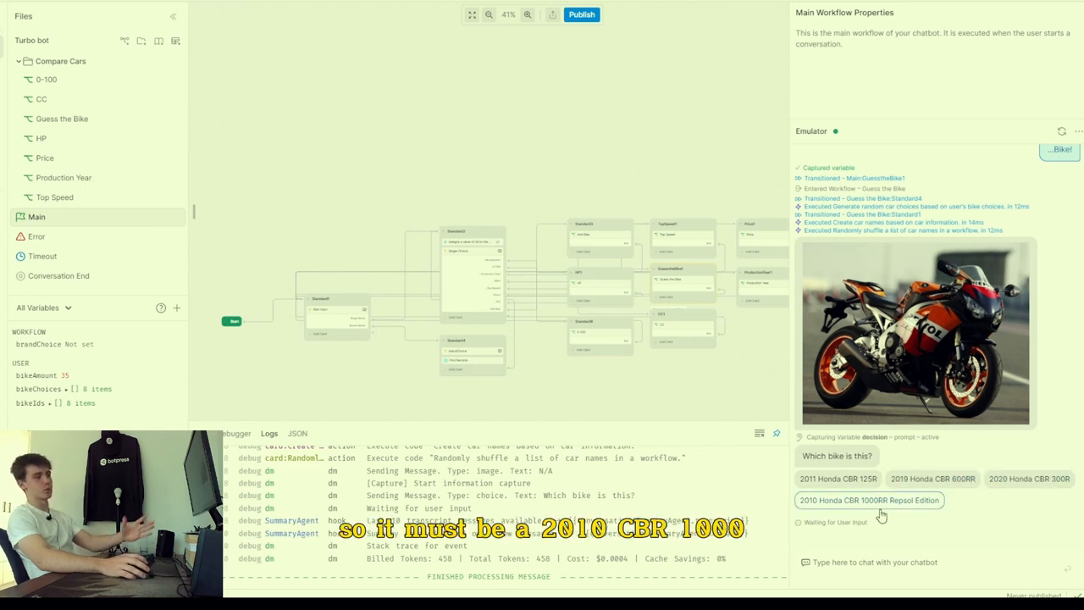
click(867, 499)
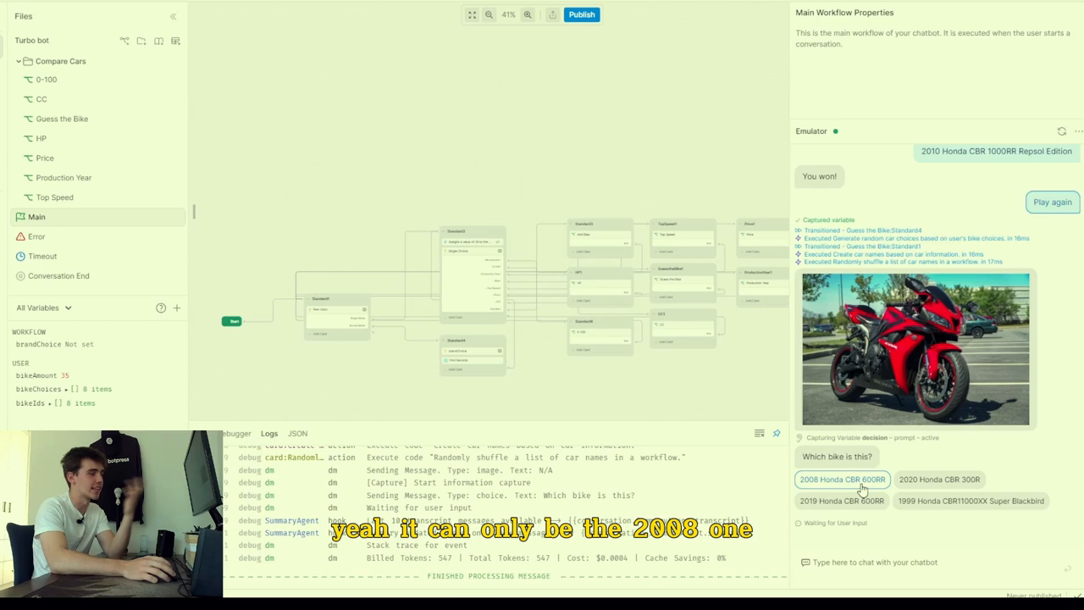
click(841, 478)
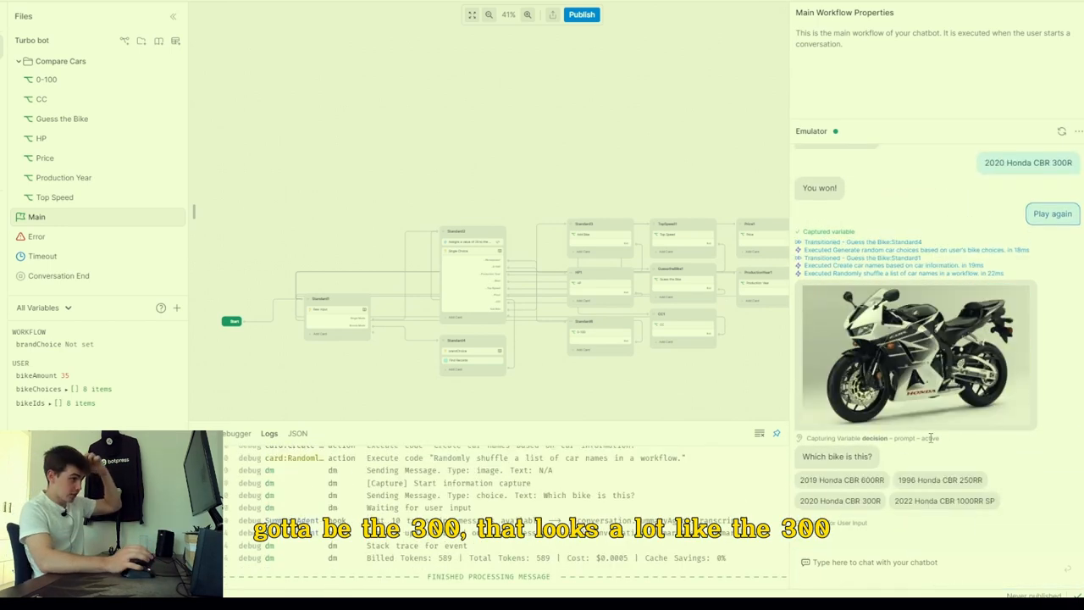
click(840, 479)
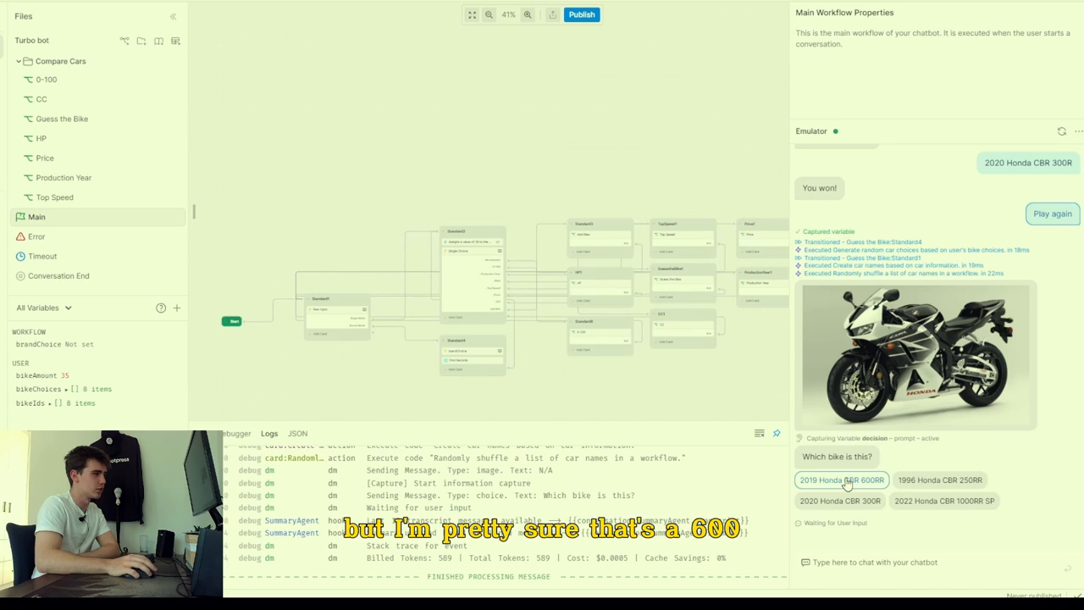
click(840, 479)
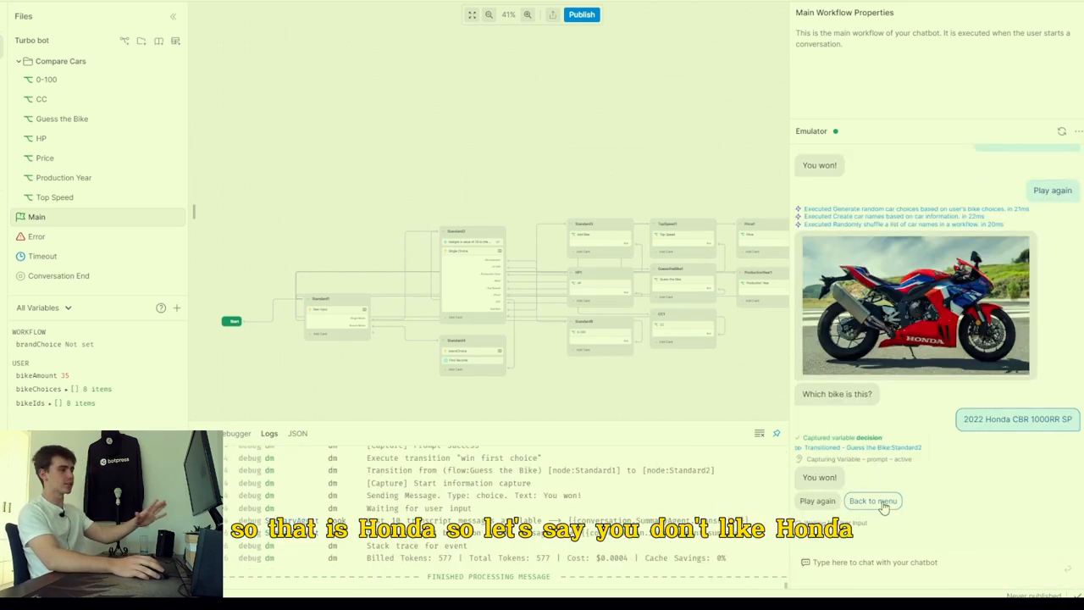
click(872, 501)
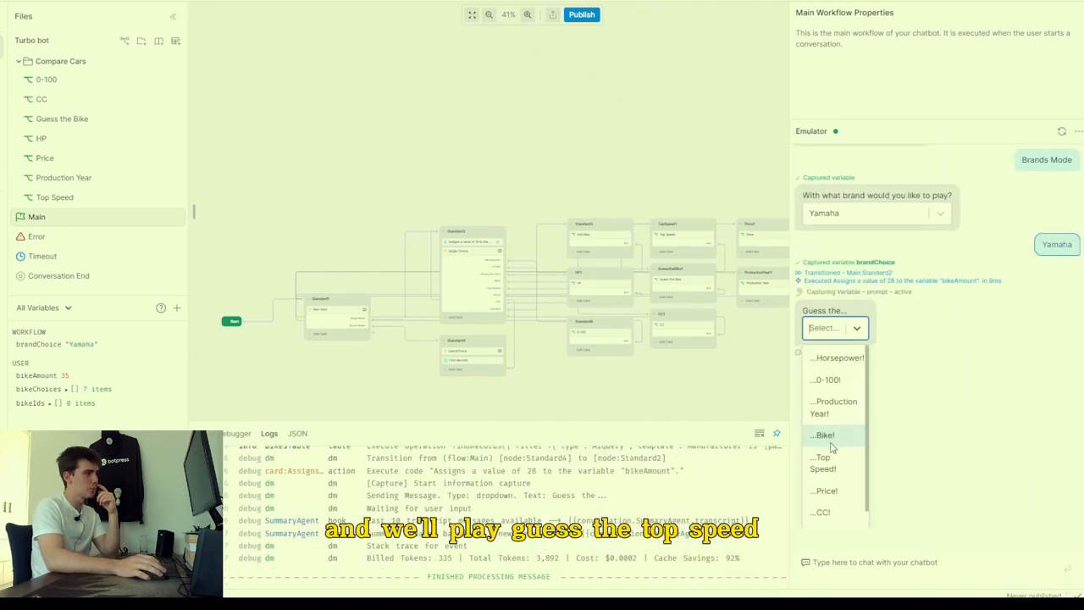
Step: Pick a guessing game for the Yamaha-only chat
click(823, 462)
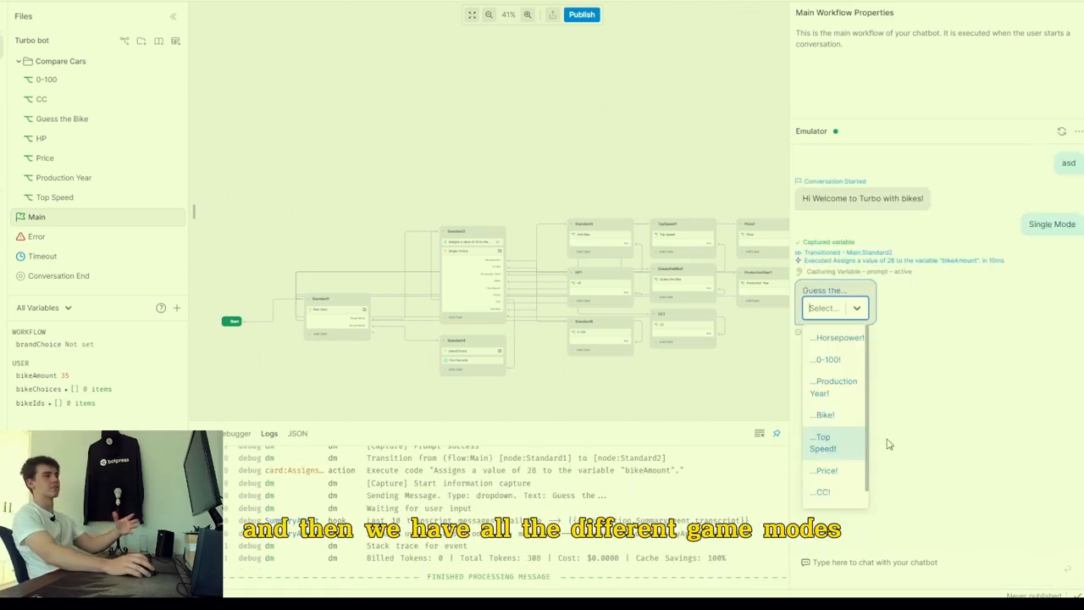
mouse_move(843, 332)
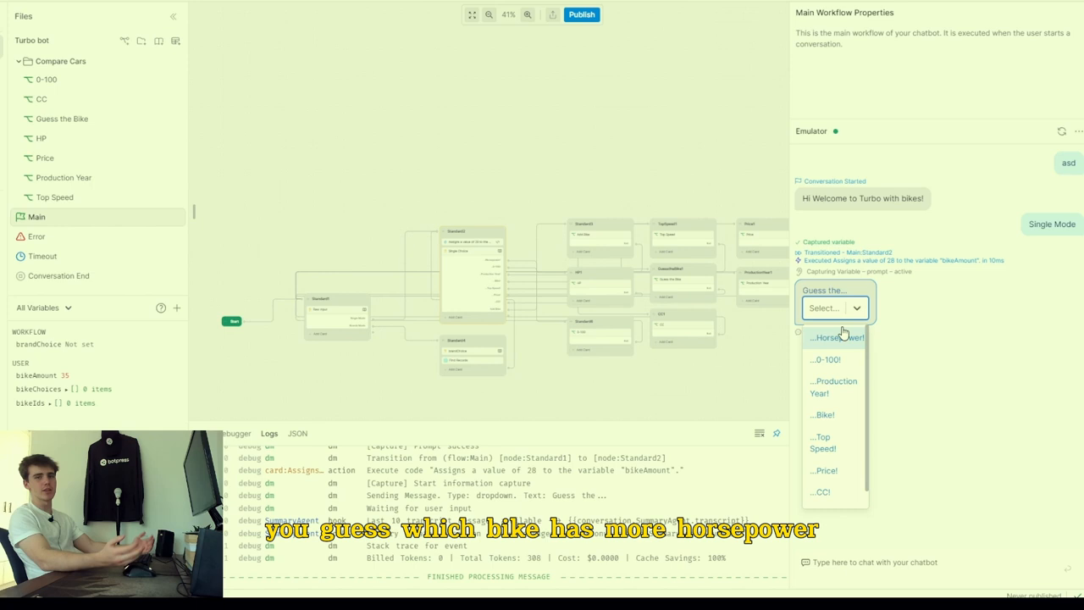
mouse_move(826, 359)
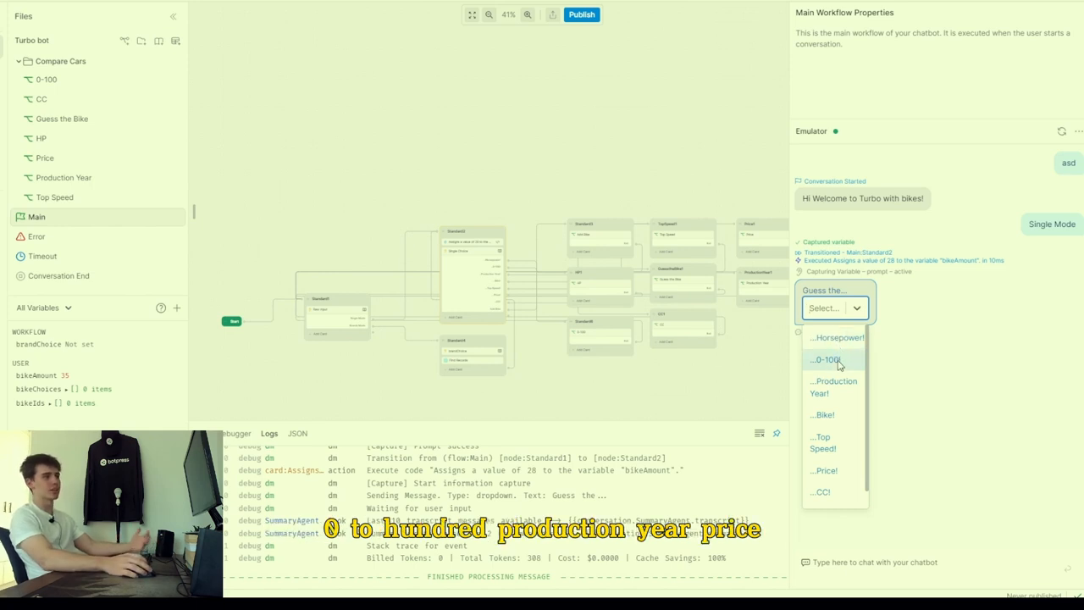
Step: Scroll down through the BikesTable rows of motorcycles
scroll(down, 3)
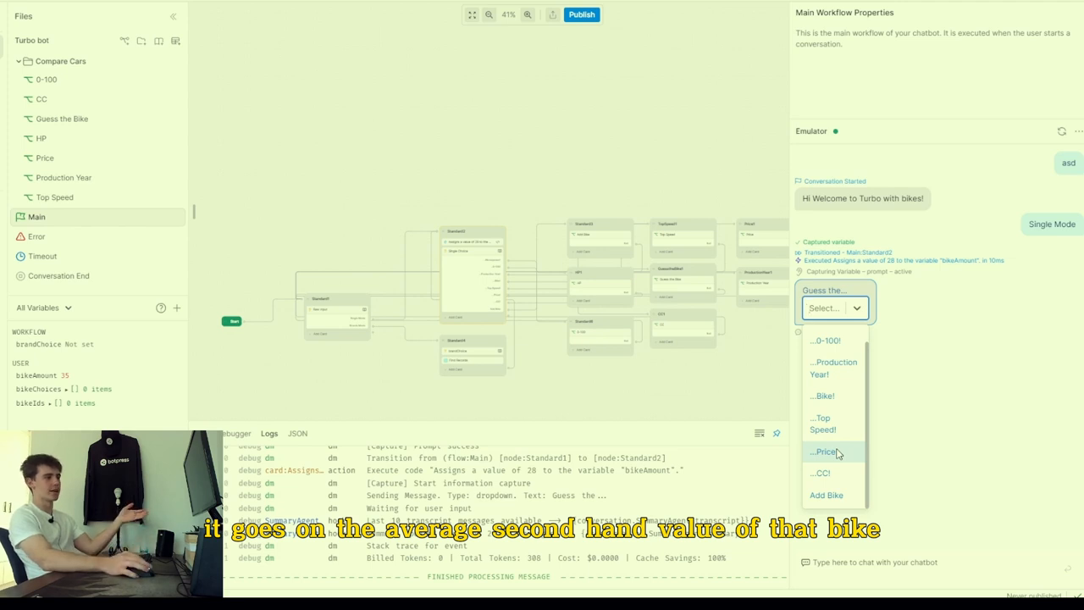
mouse_move(841, 475)
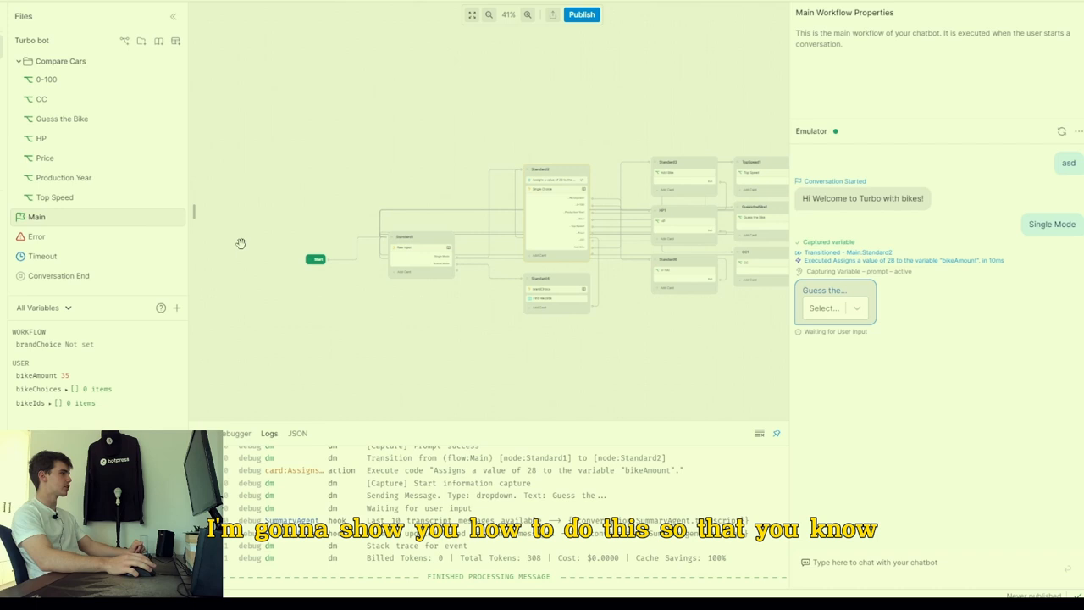
scroll(down, 3)
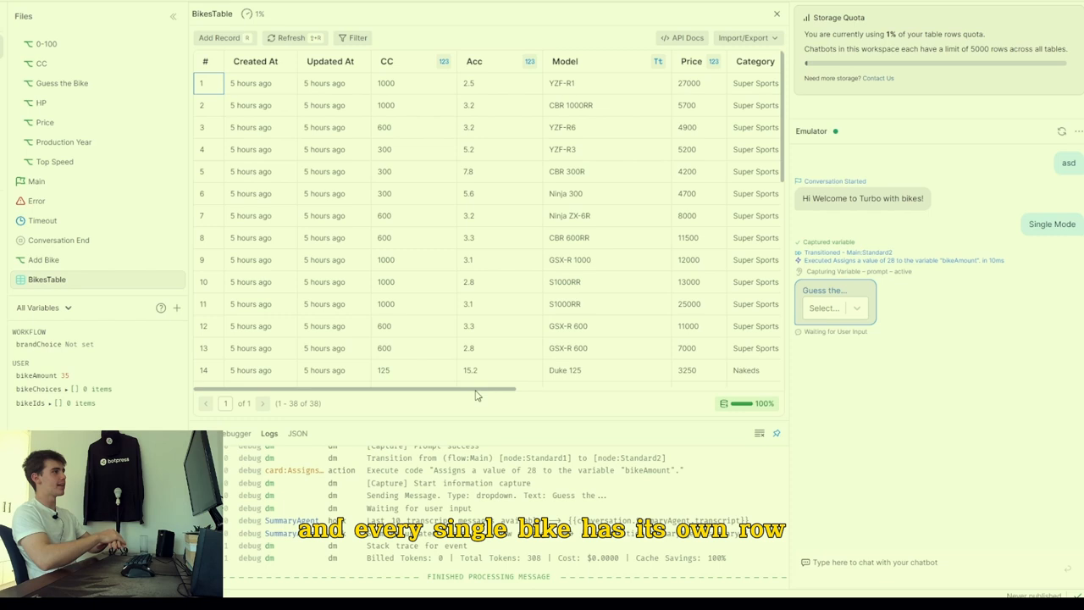
Step: Browse the remaining BikesTable columns and rows, then return to the Main workflow
scroll(right, 3)
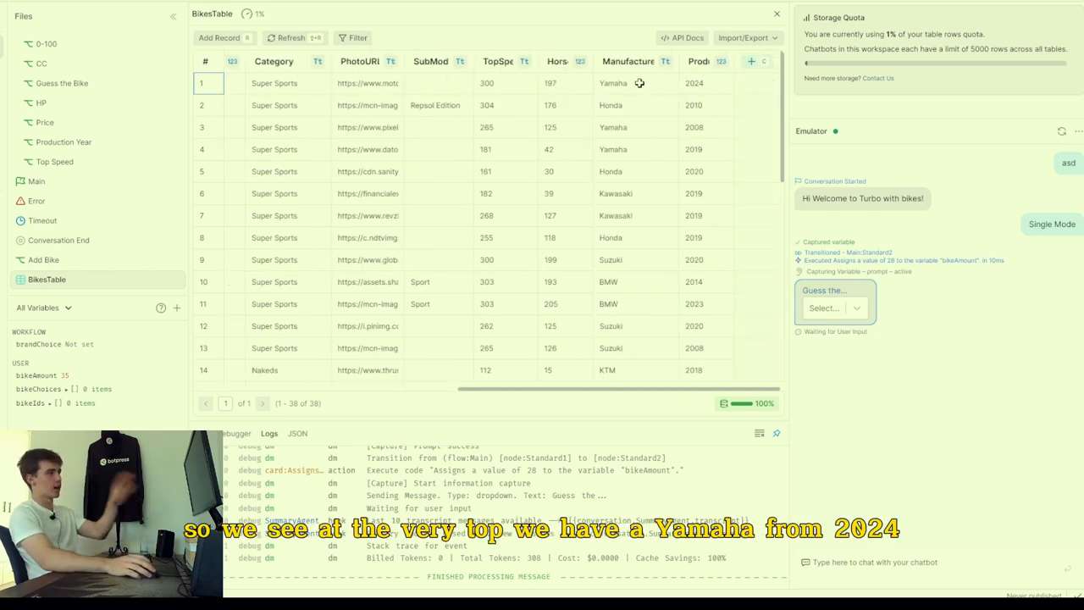
mouse_move(579, 143)
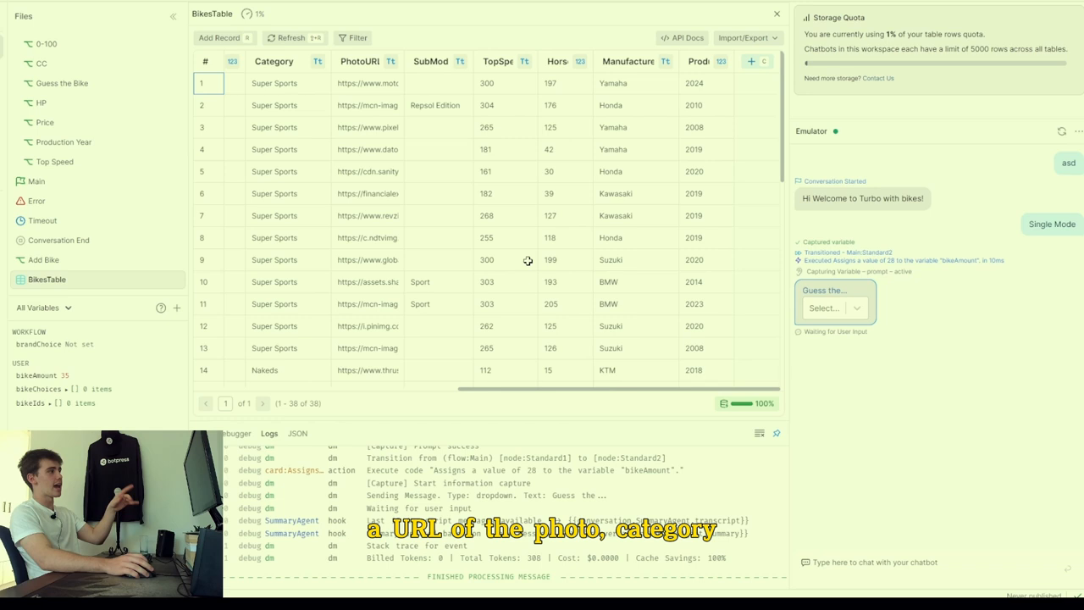
mouse_move(704, 376)
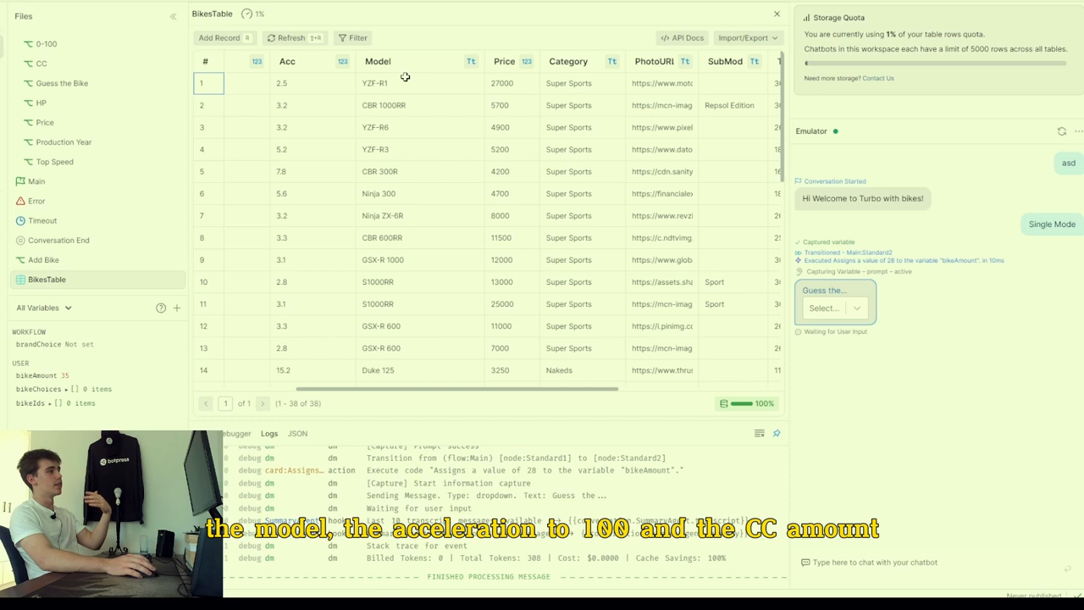
mouse_move(508, 393)
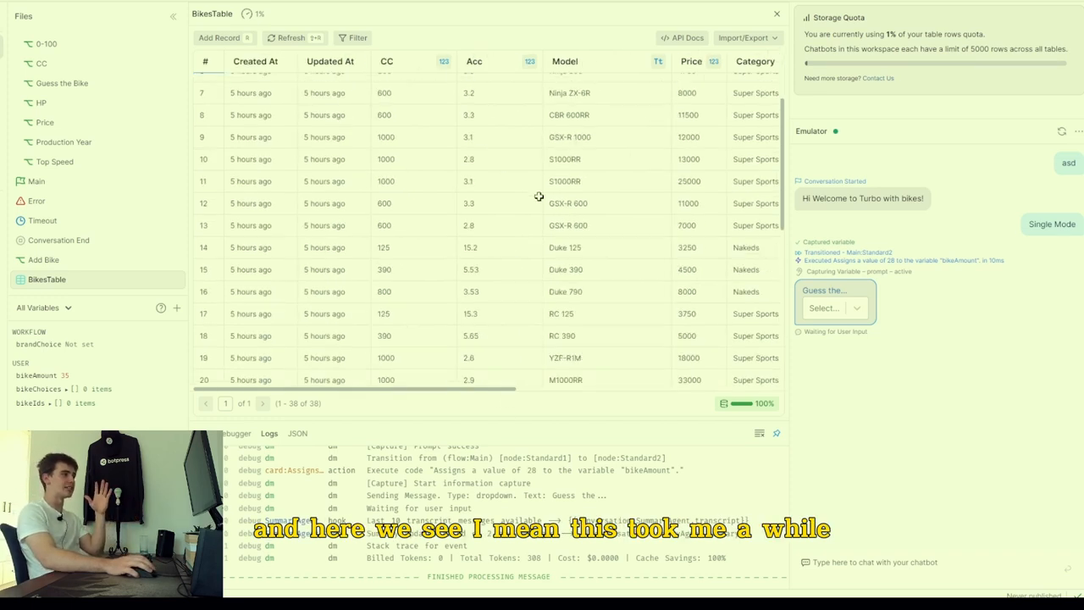
scroll(down, 3)
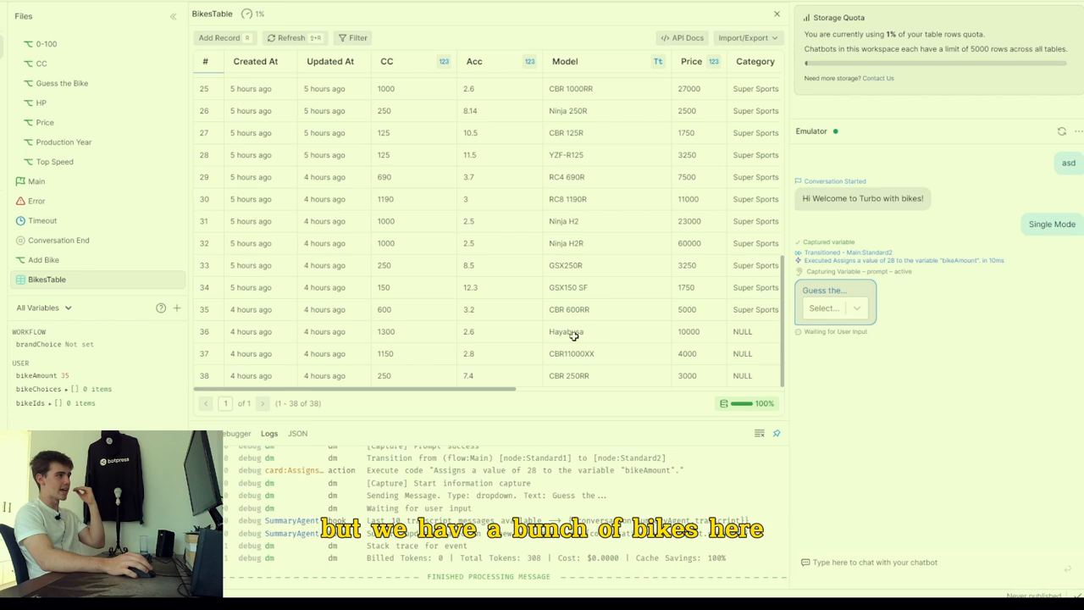
click(36, 180)
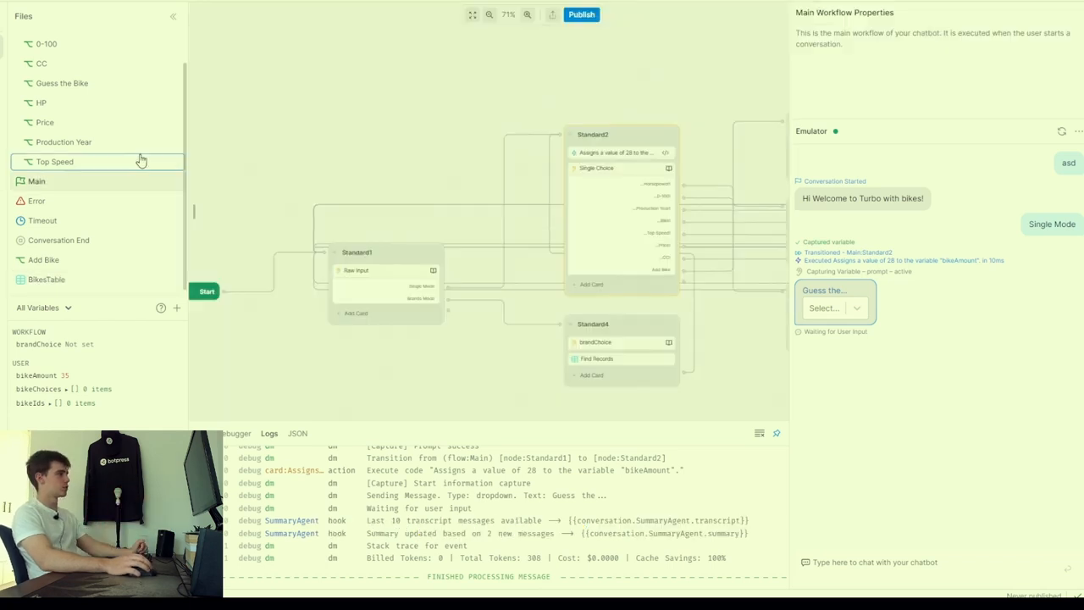
Step: In the Top Speed workflow, inspect the random choice node and its name-concatenation code
click(54, 161)
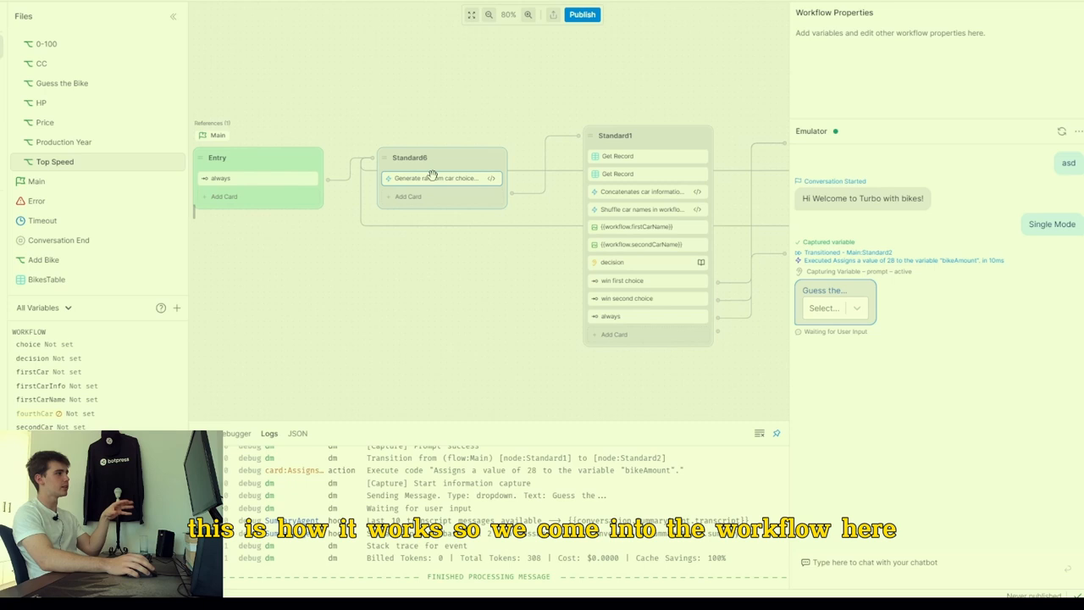
click(435, 178)
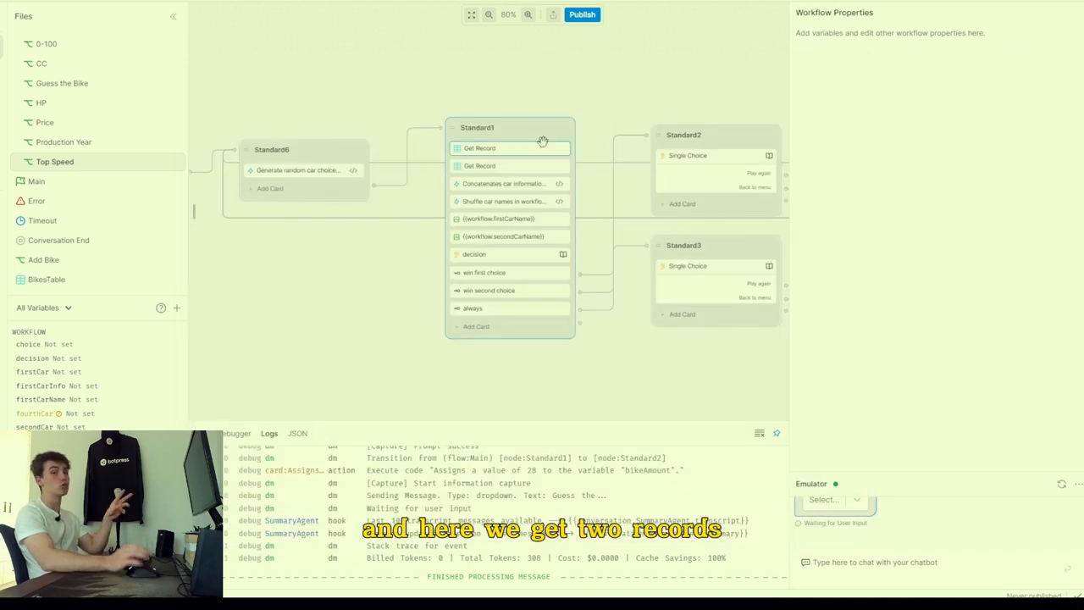
click(504, 183)
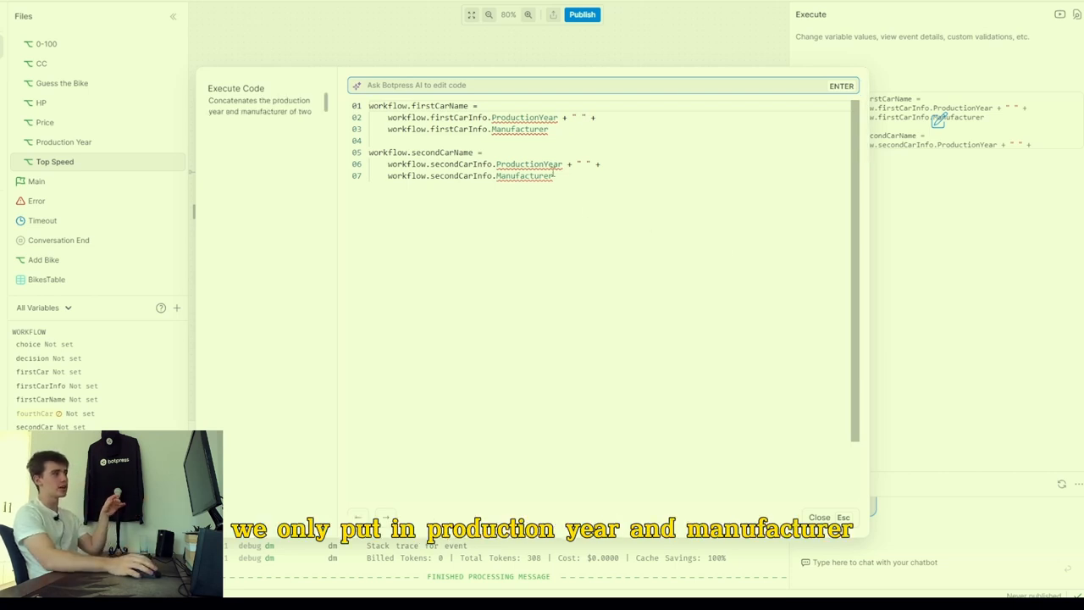
mouse_move(521, 129)
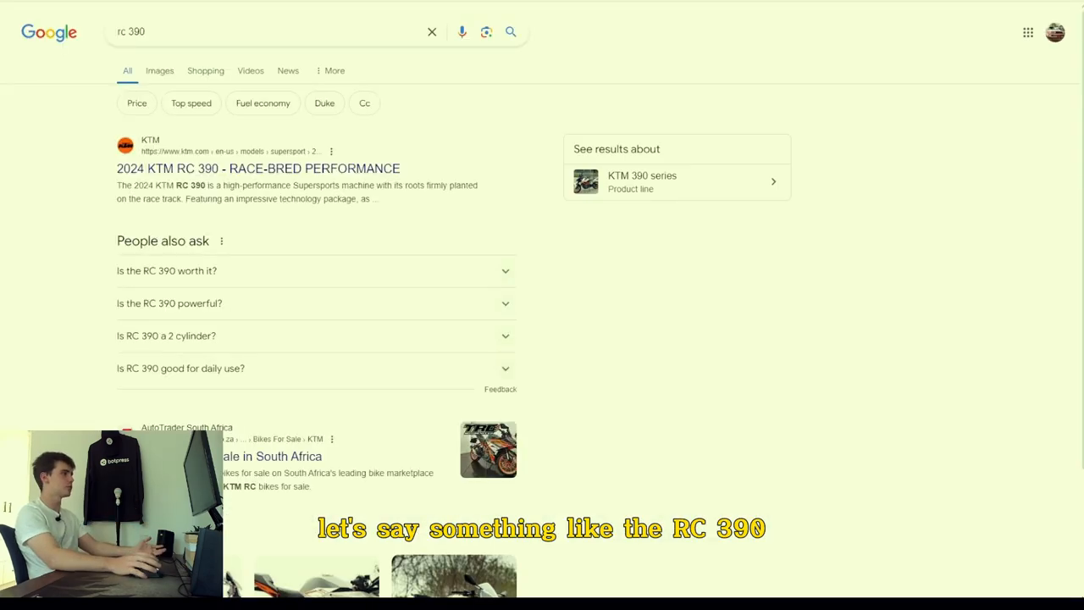
Step: Show Google image results for the RC 390 and open one photo for its URL
click(159, 71)
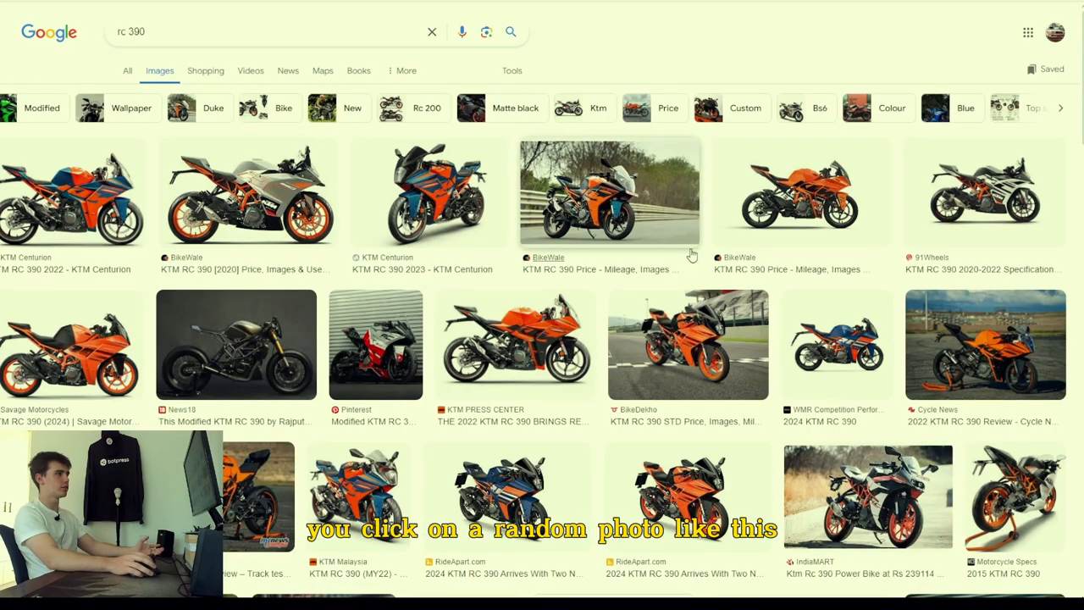
click(247, 195)
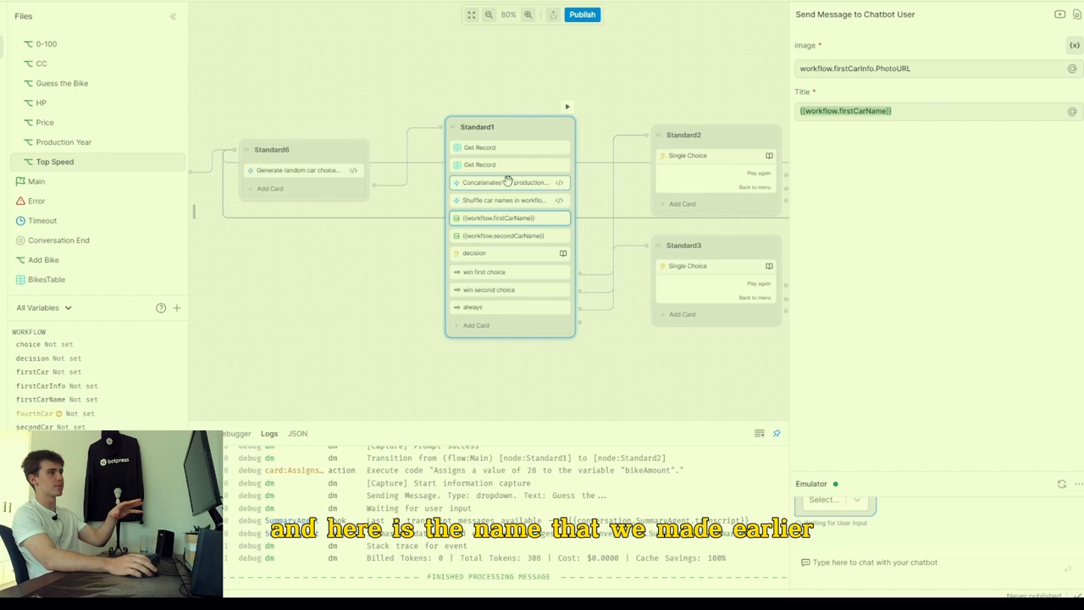
Step: Review the faster-bike choice question and its win-first and win-second top-speed conditions
click(506, 183)
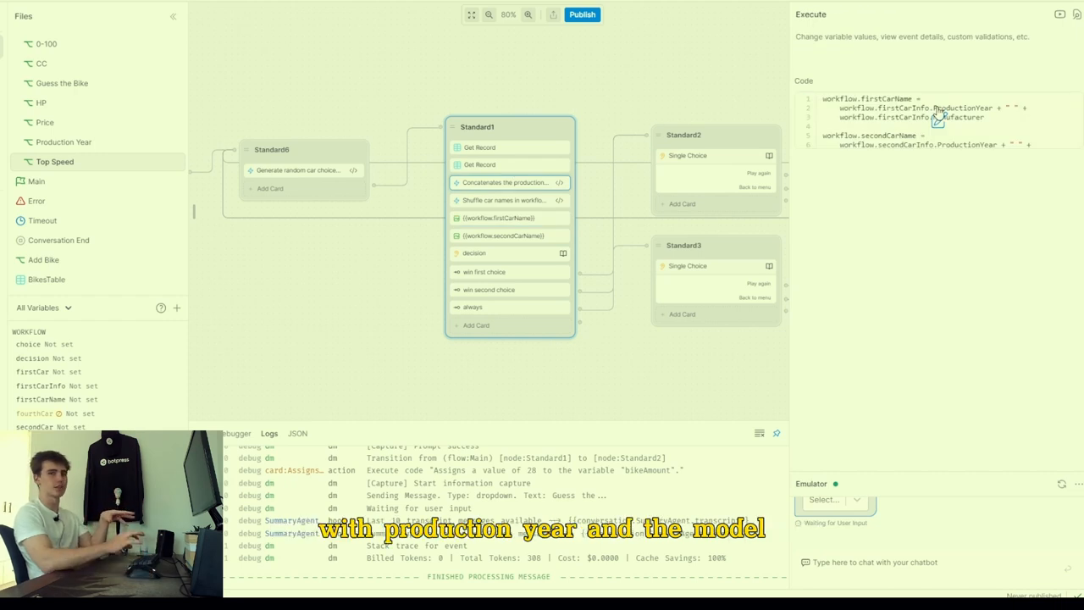
click(475, 252)
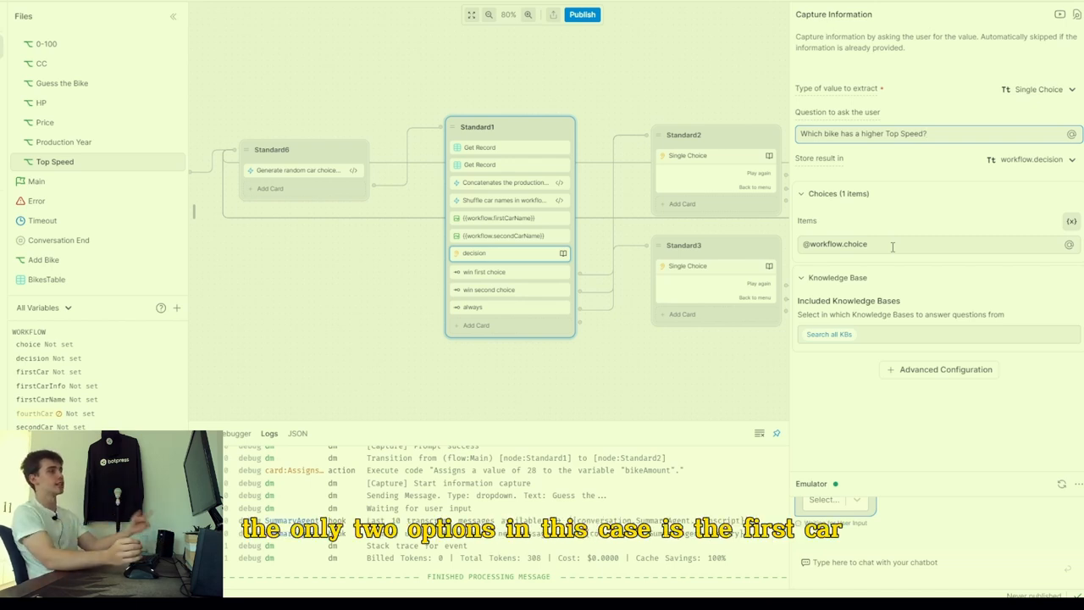
click(485, 271)
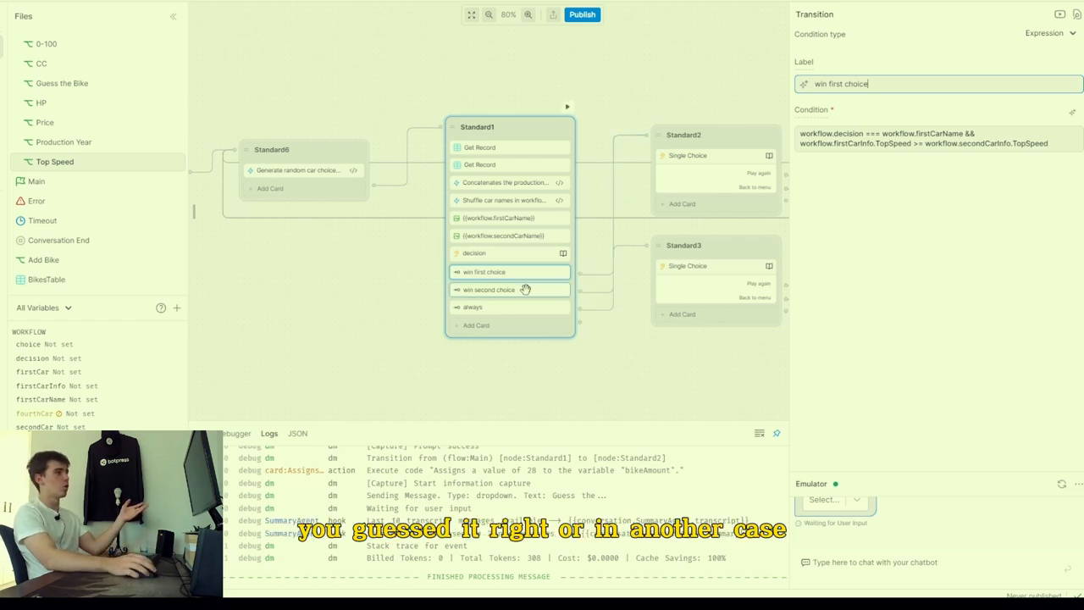
click(510, 289)
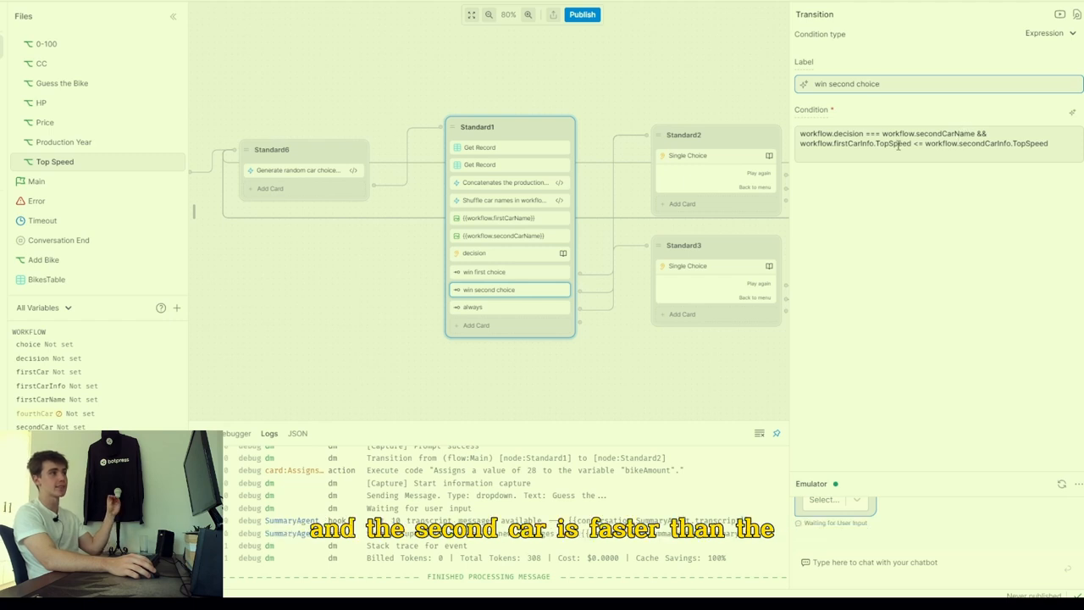
mouse_move(898, 142)
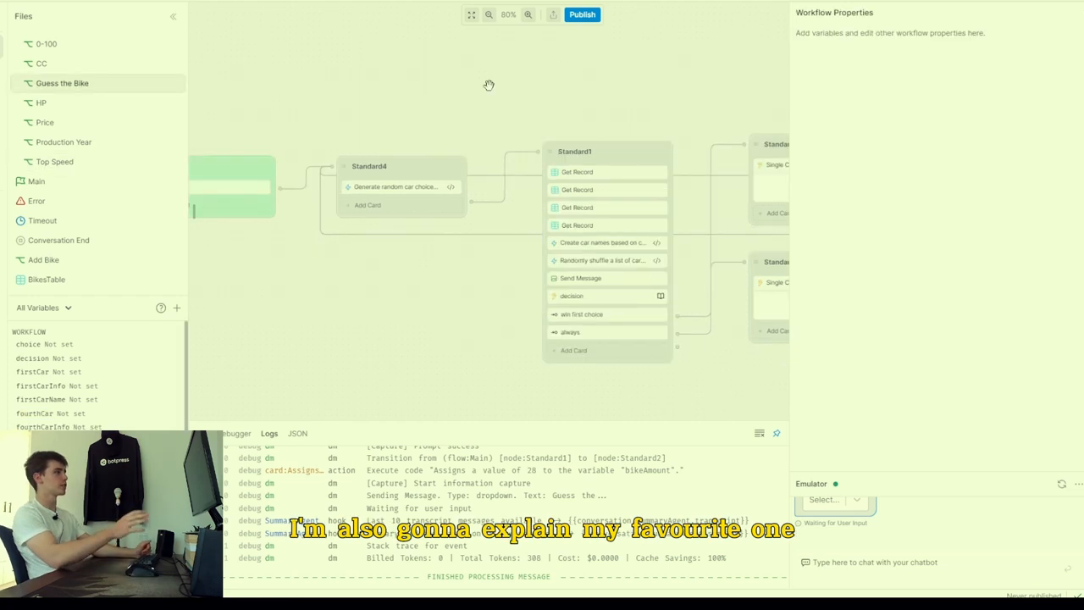
mouse_move(466, 92)
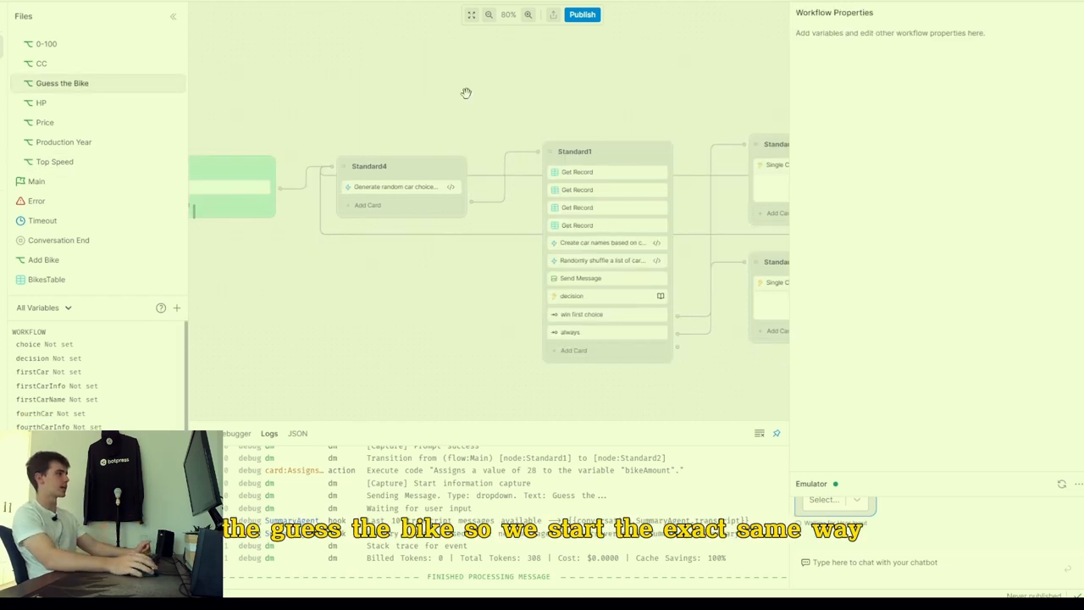
Step: Play a Guess the Bike round, then expand the workflow's random bike choice code
click(396, 187)
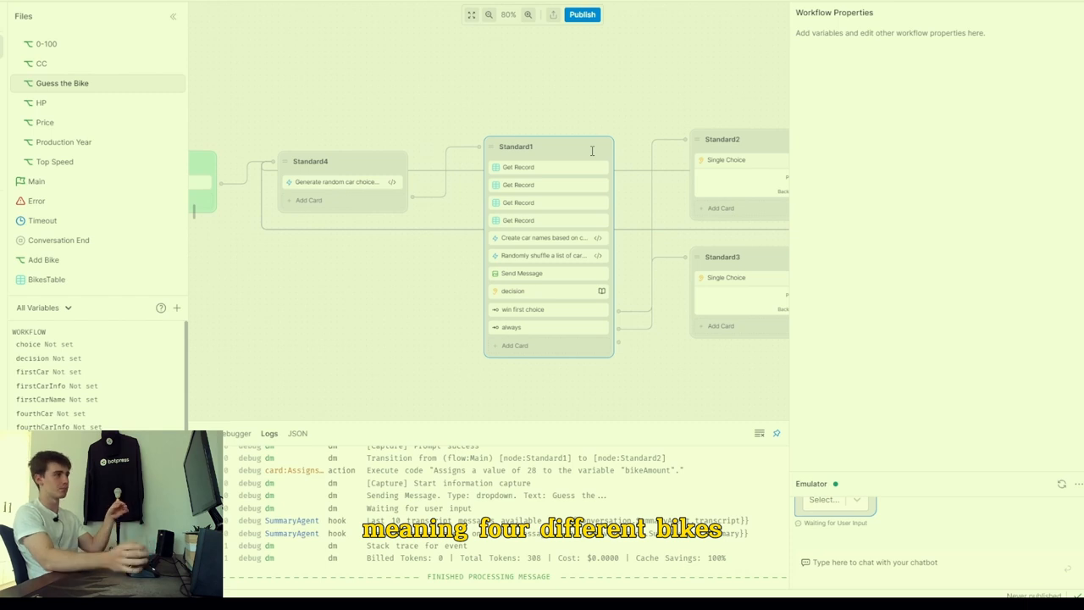
click(542, 237)
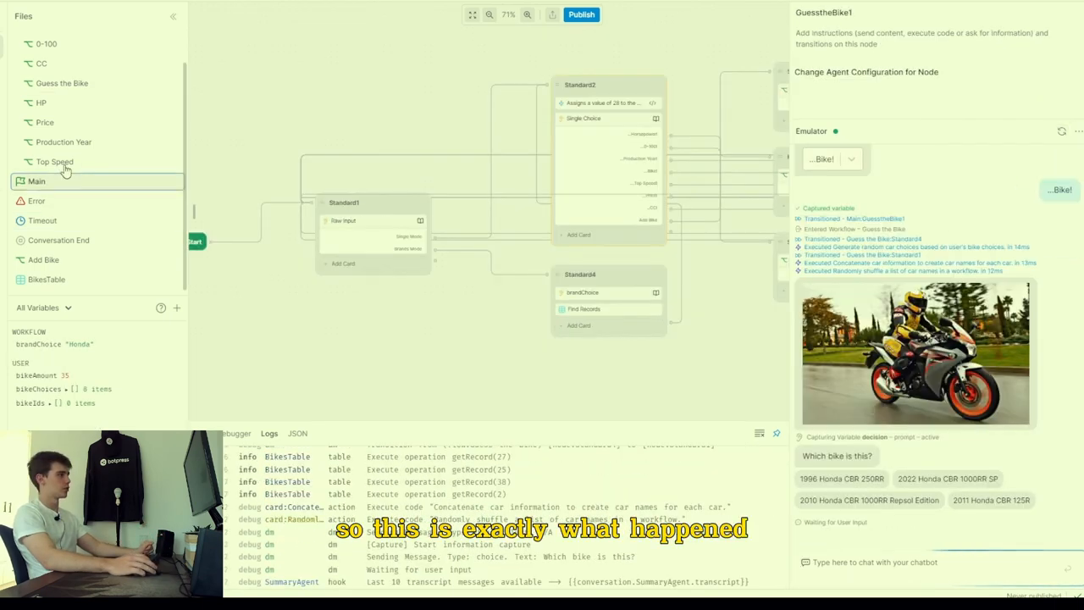
click(61, 83)
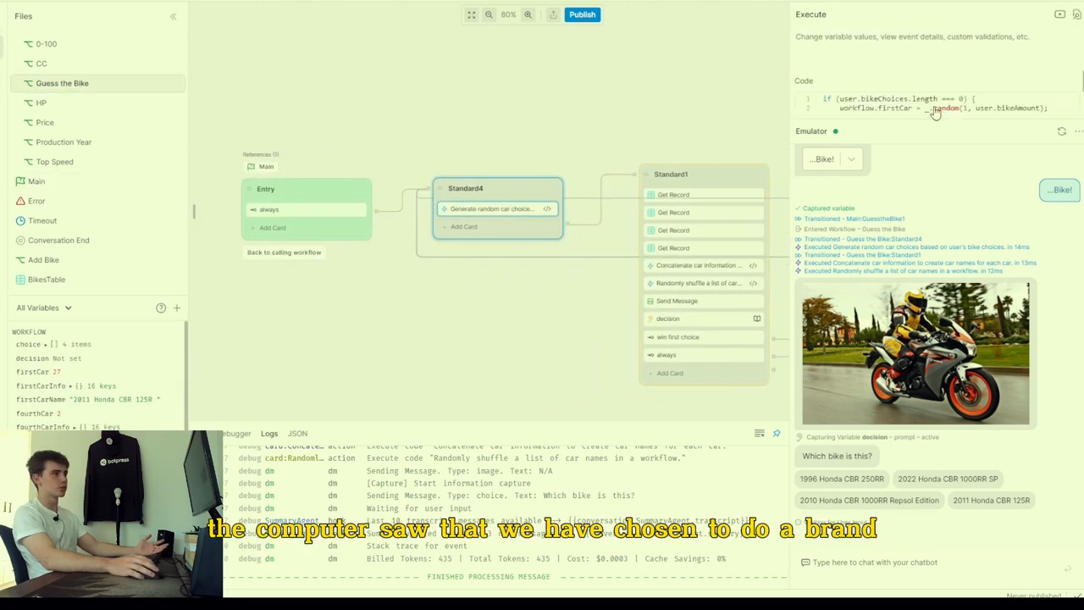
click(491, 208)
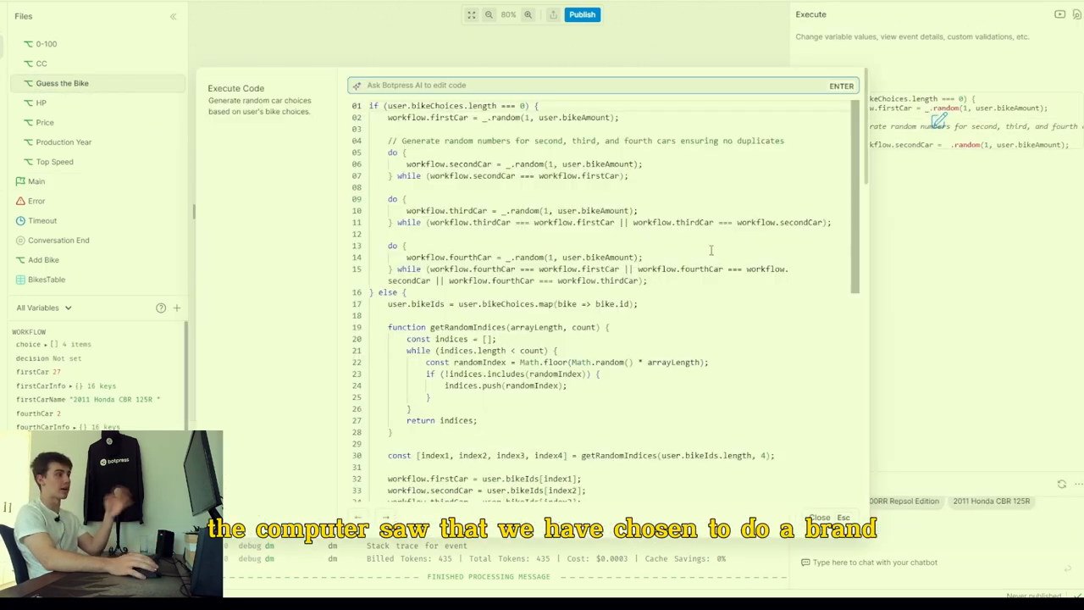
Step: Scroll through the random-bike code, highlight every use of 'user', then close the editor
scroll(down, 3)
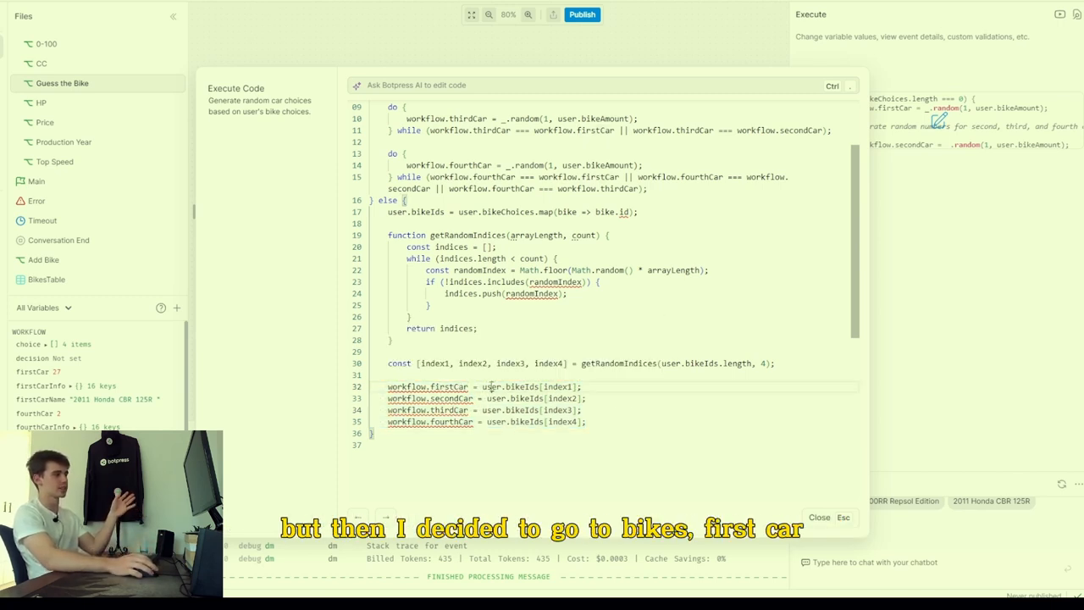
double_click(491, 386)
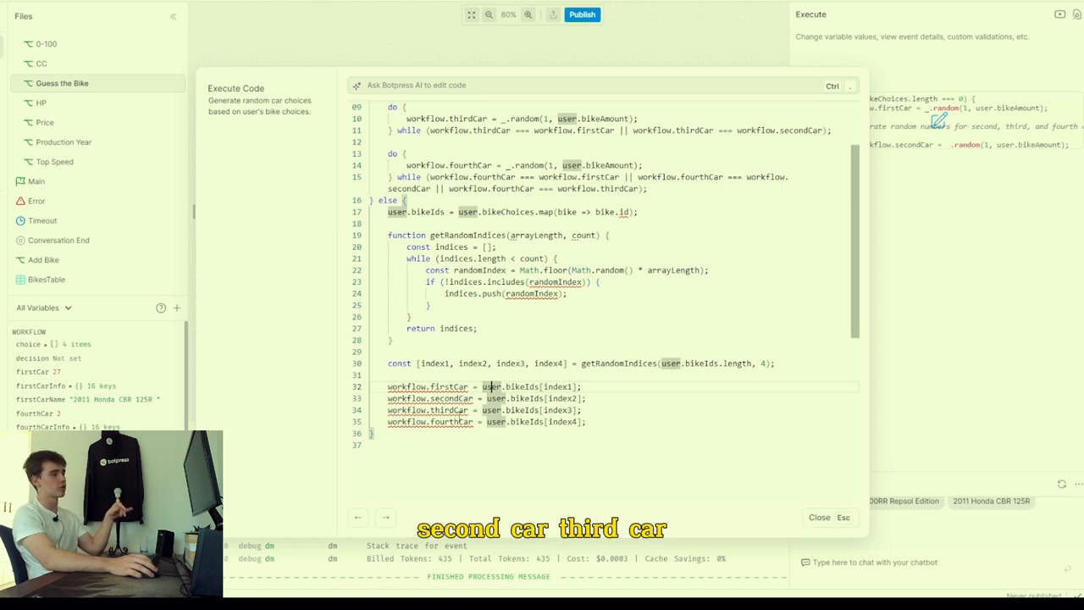
click(819, 517)
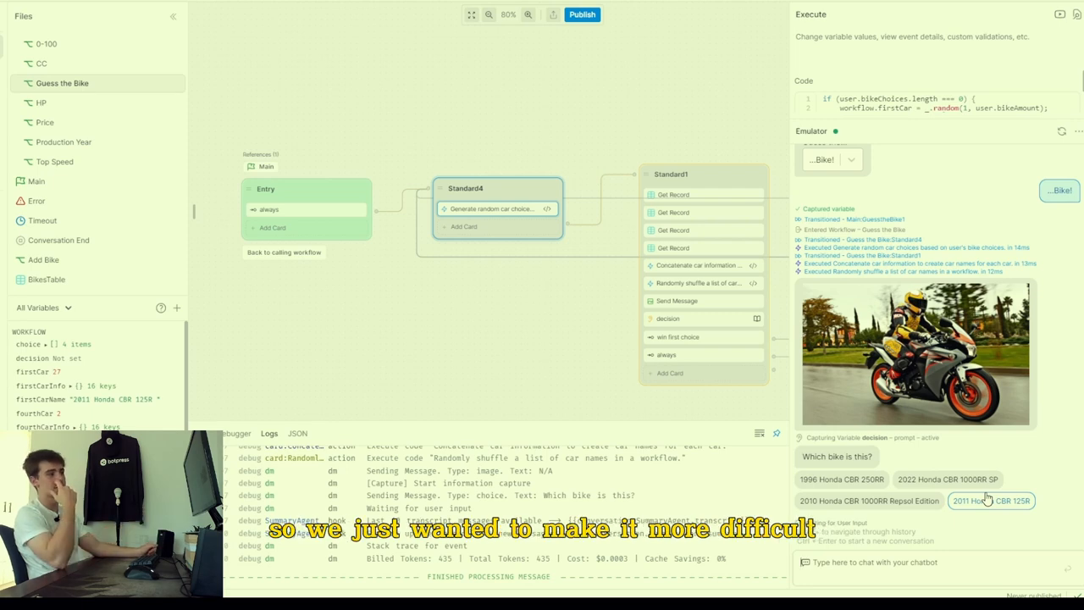
Step: Return through the Guess the Bike workflow and open BikesTable from the Files panel
click(537, 270)
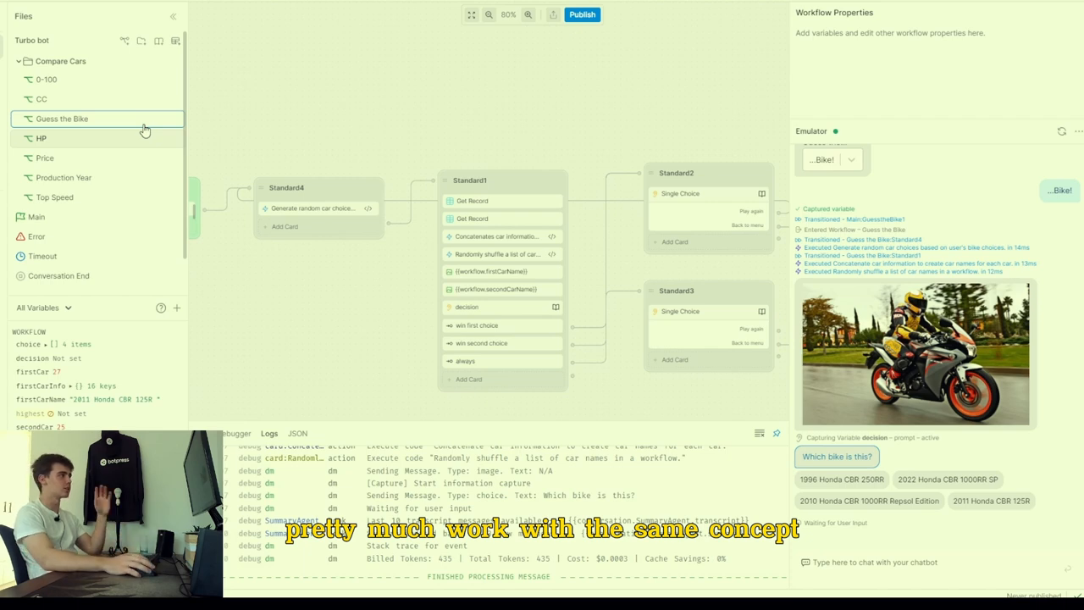
click(47, 278)
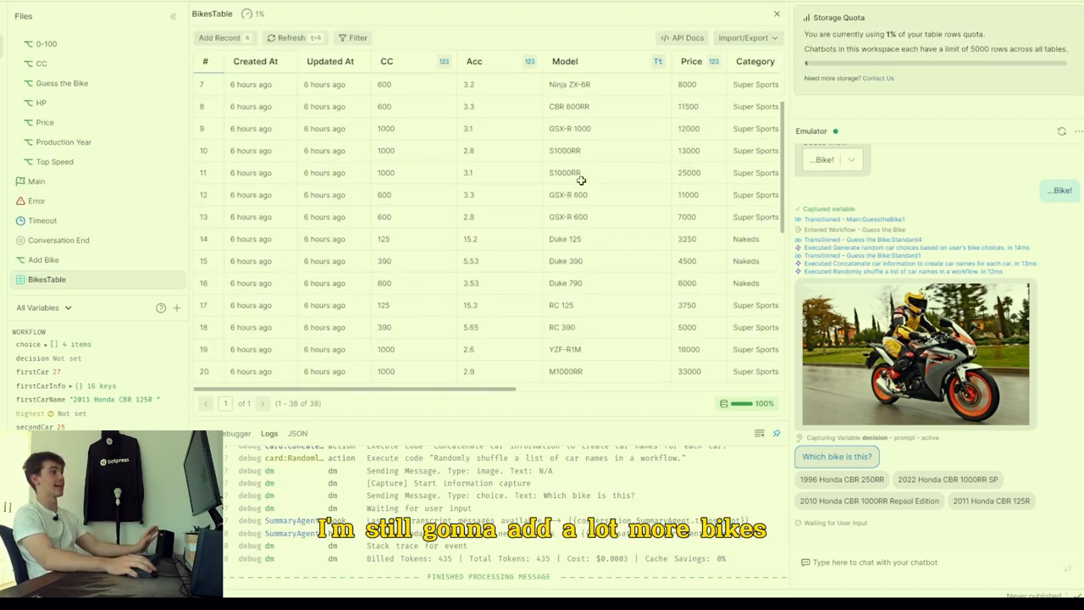
Step: Scroll BikesTable across its photo, top speed and horsepower columns
scroll(down, 3)
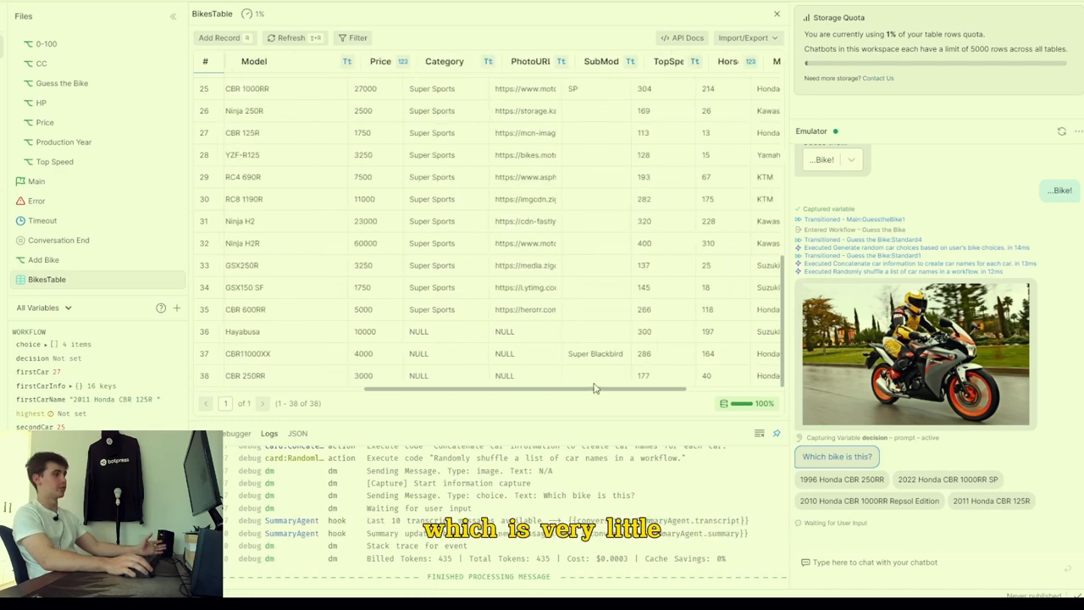
scroll(right, 3)
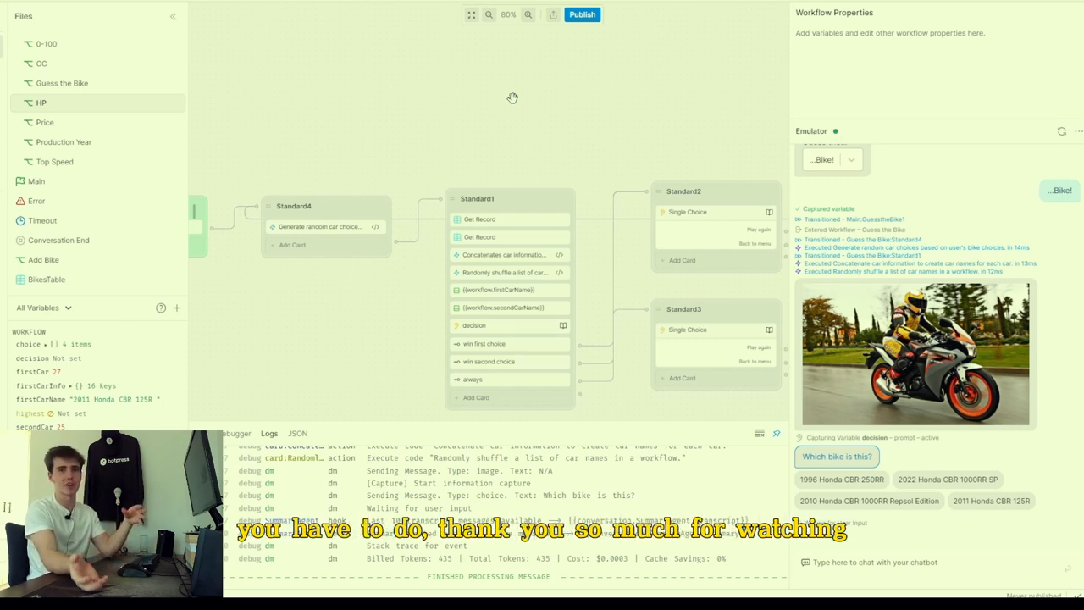
mouse_move(558, 71)
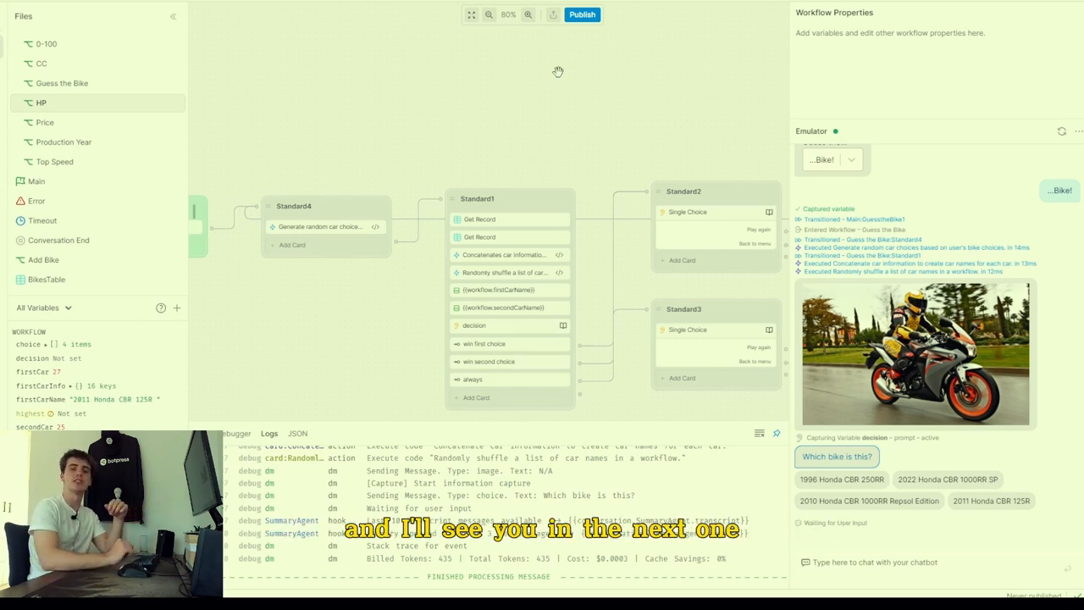